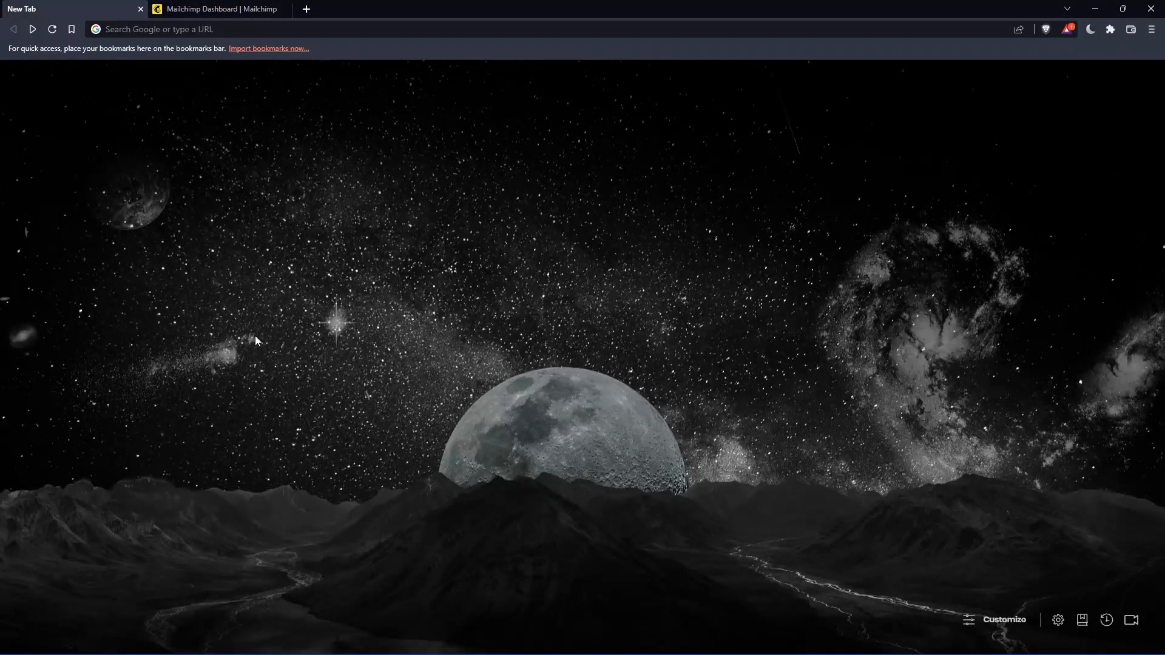
mouse_move(505, 192)
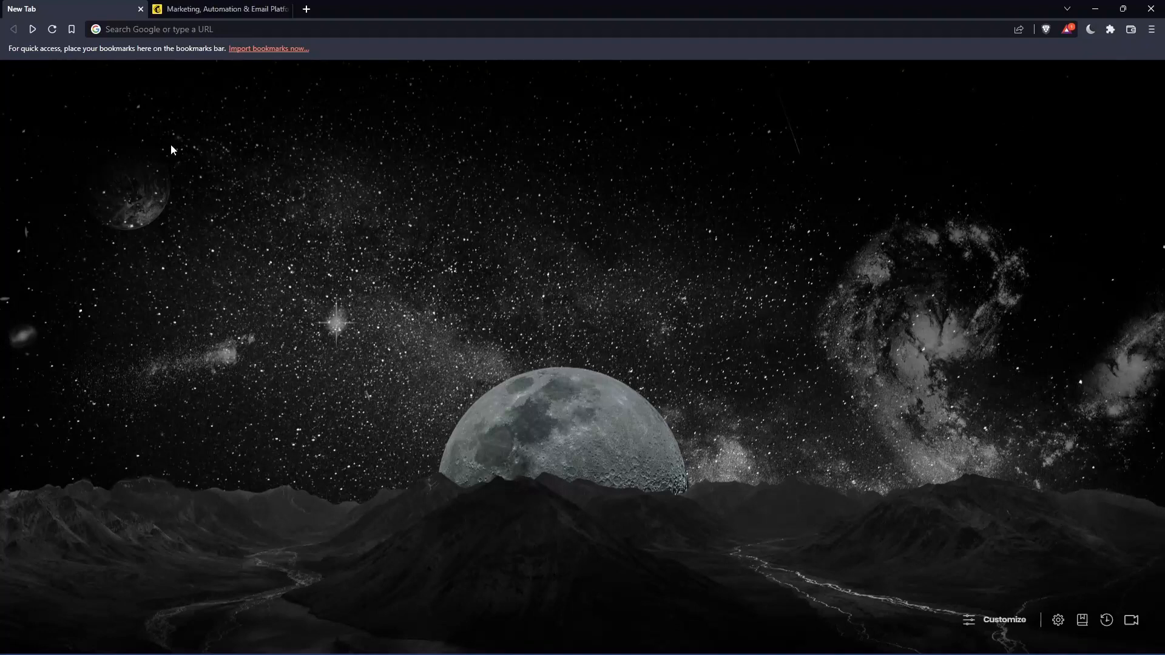
mouse_move(550, 275)
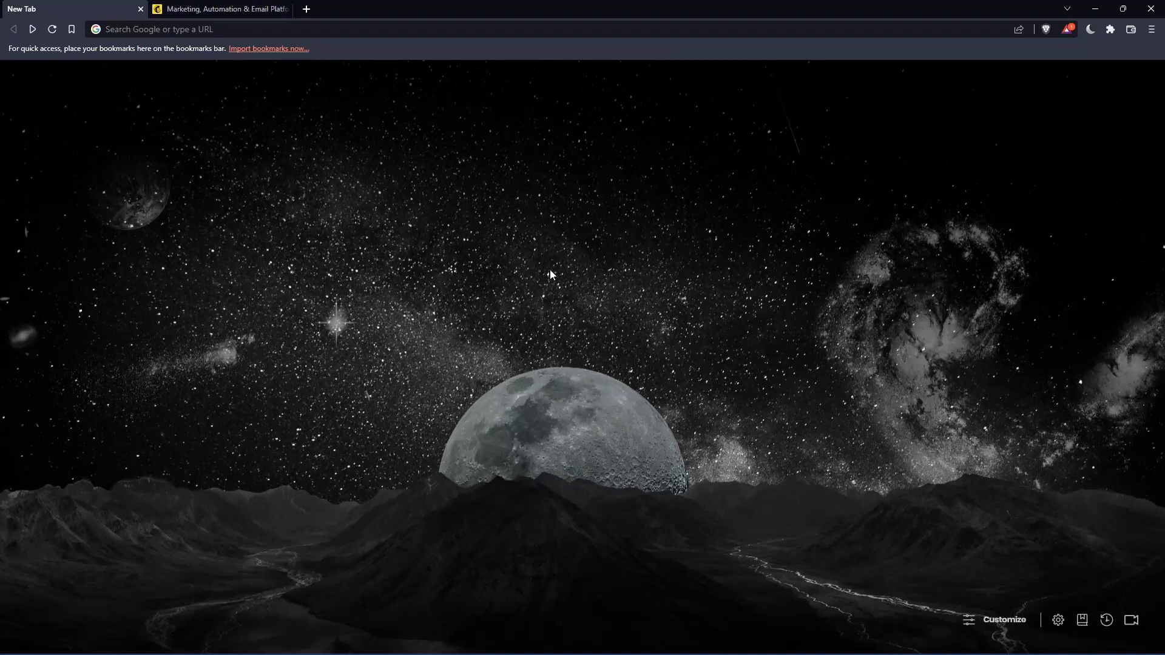
mouse_move(541, 305)
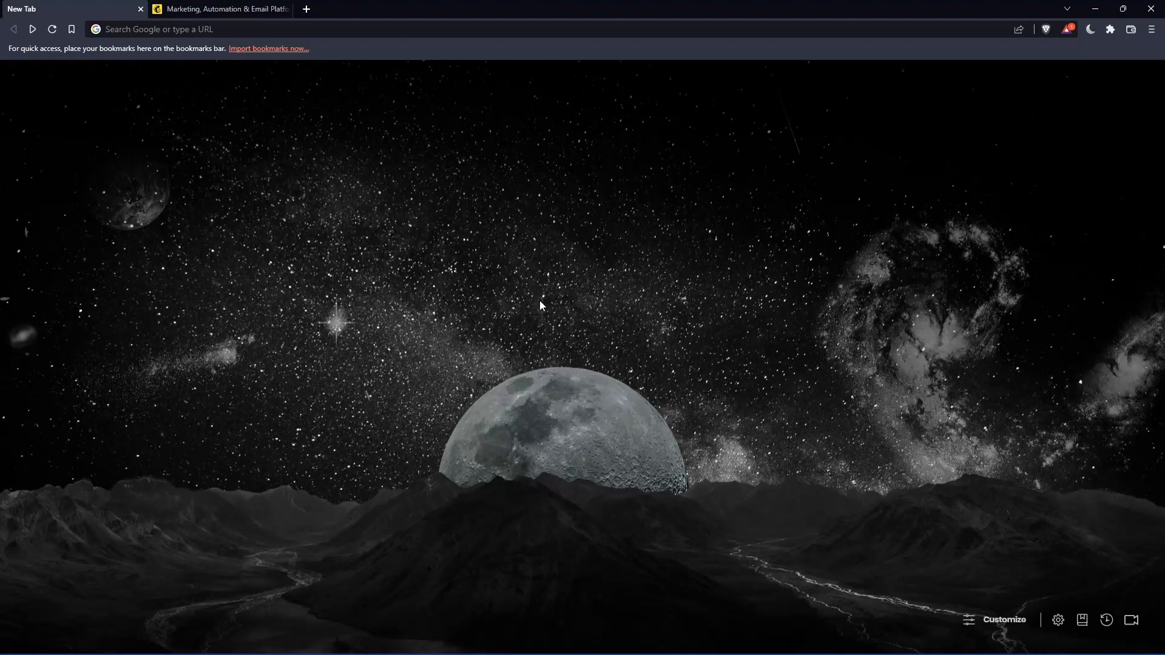
mouse_move(385, 161)
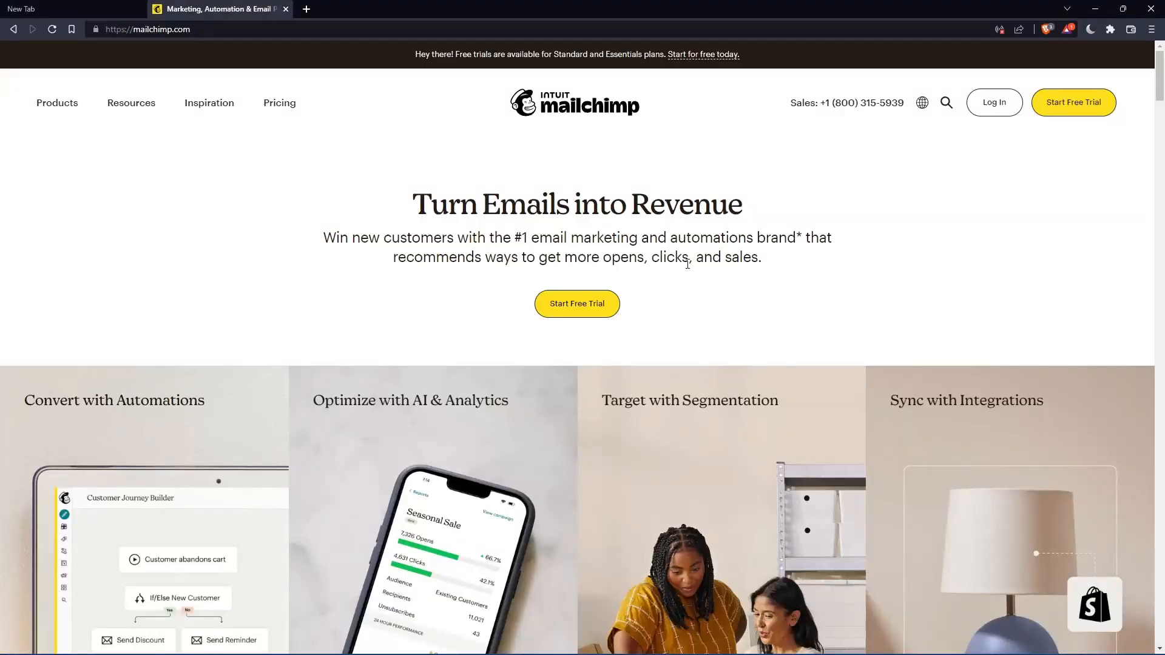
mouse_move(631, 158)
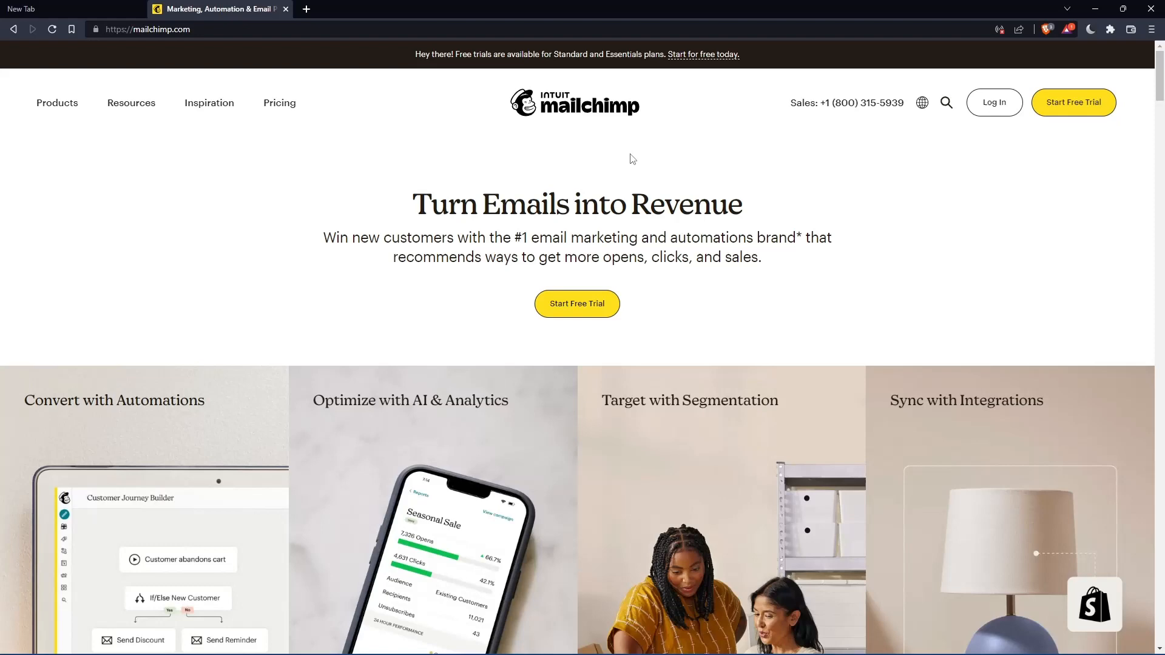
Step: Go to the Mailchimp login page and focus the Username or Email field
click(994, 101)
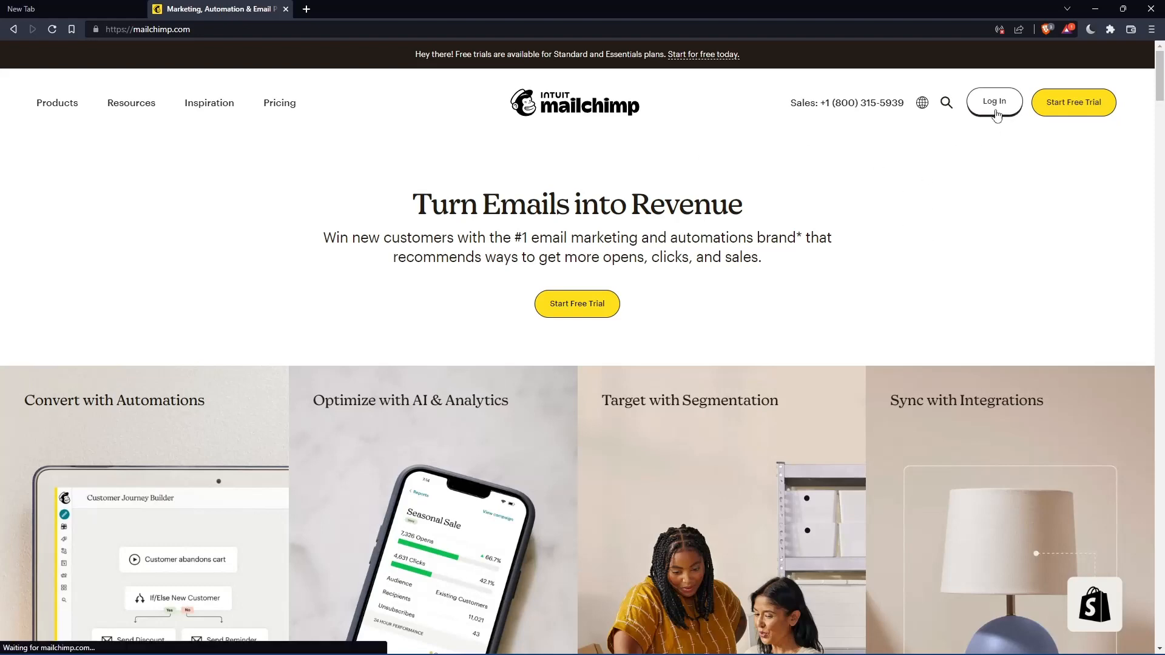
click(993, 102)
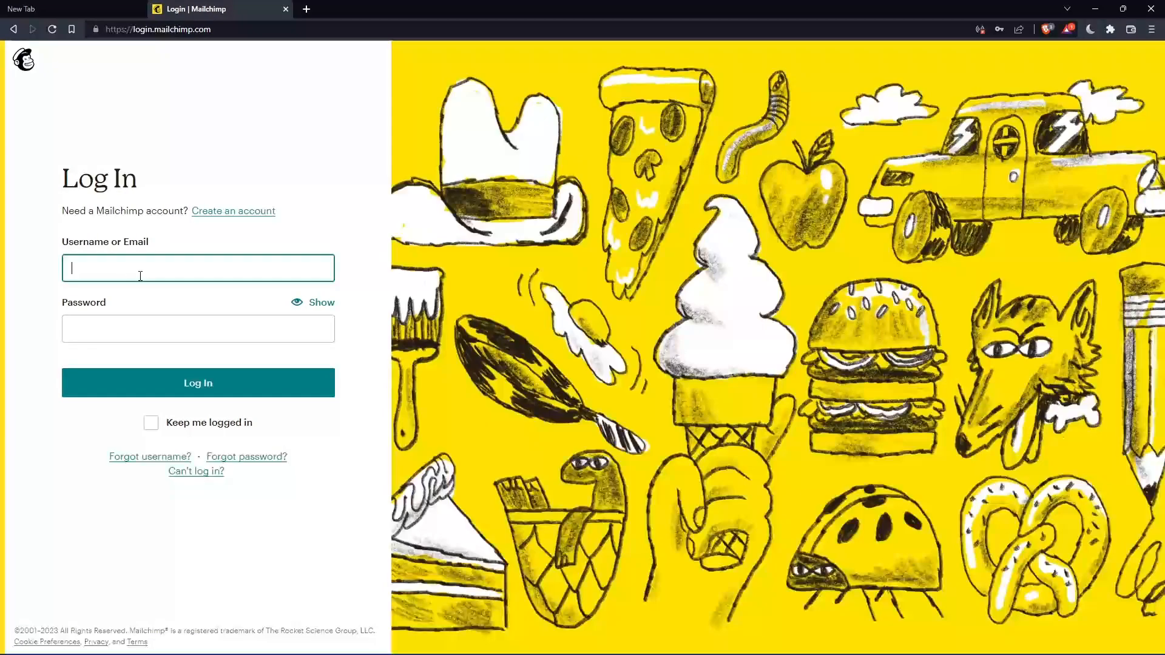
mouse_move(151, 305)
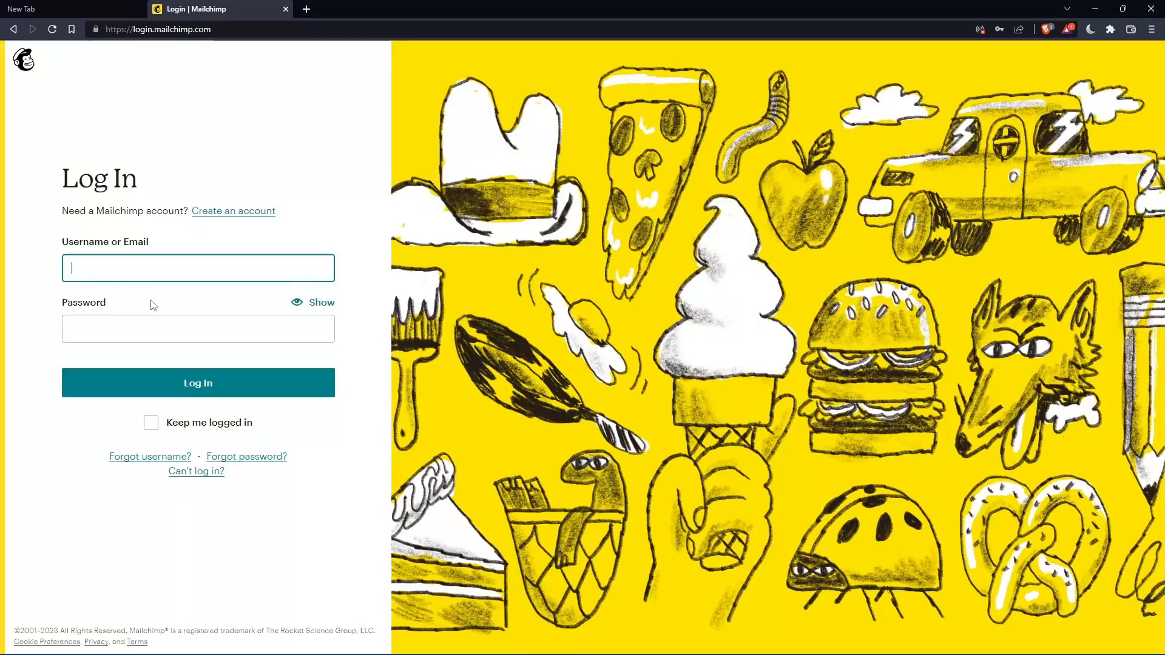
mouse_move(188, 408)
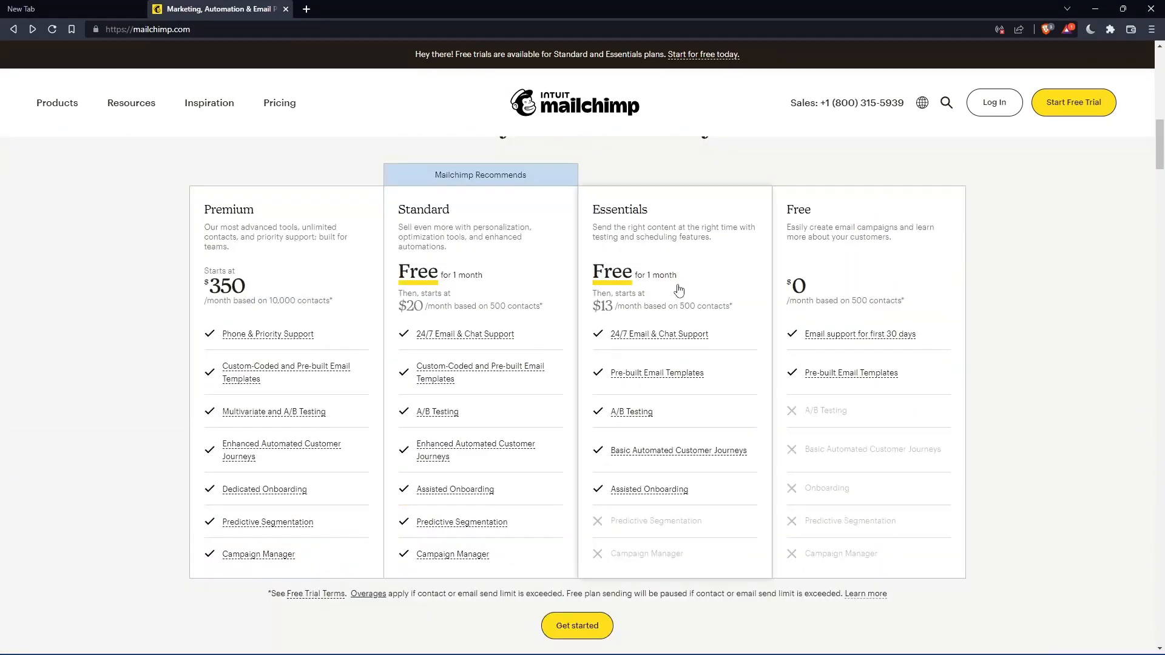
mouse_move(875, 355)
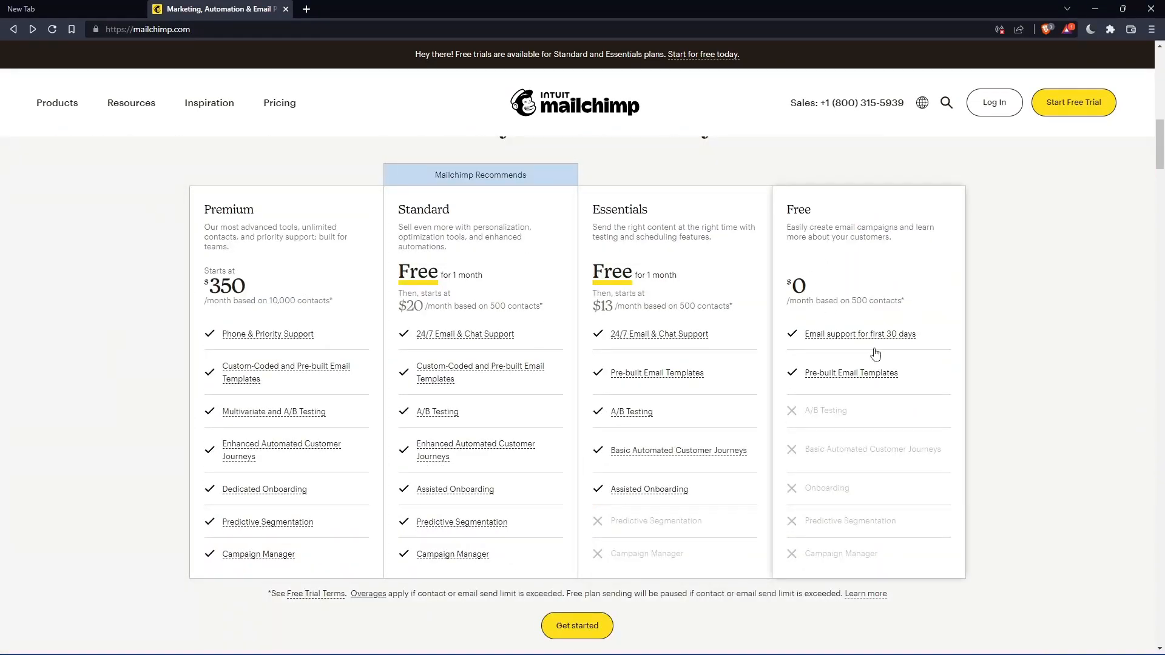
mouse_move(554, 381)
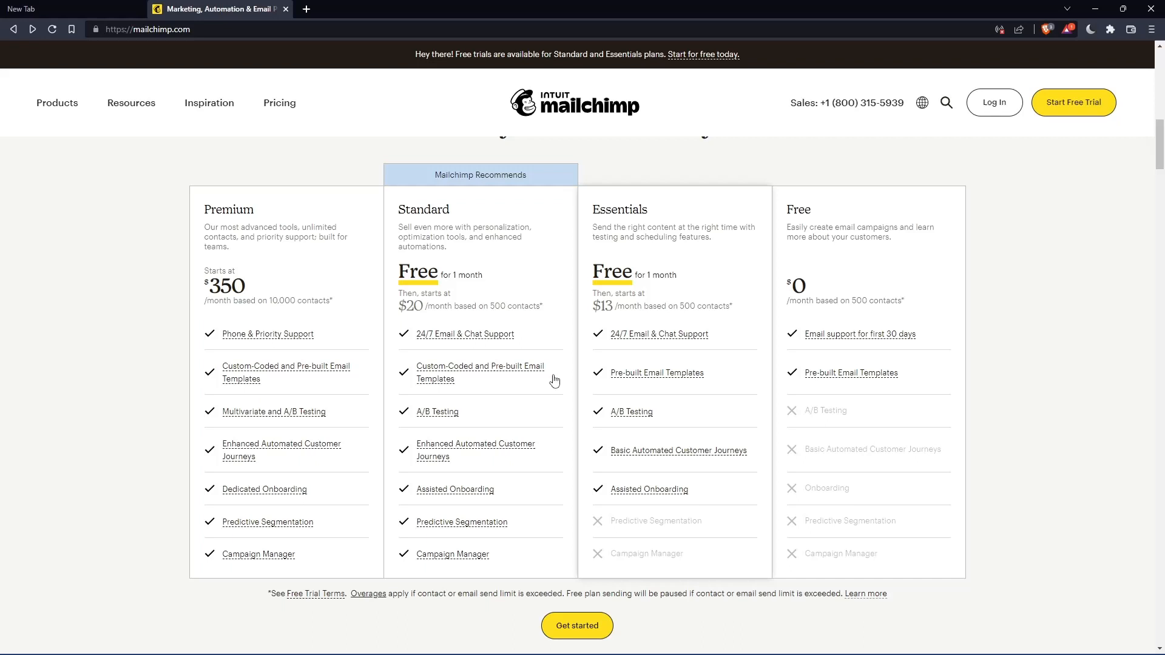
mouse_move(901, 318)
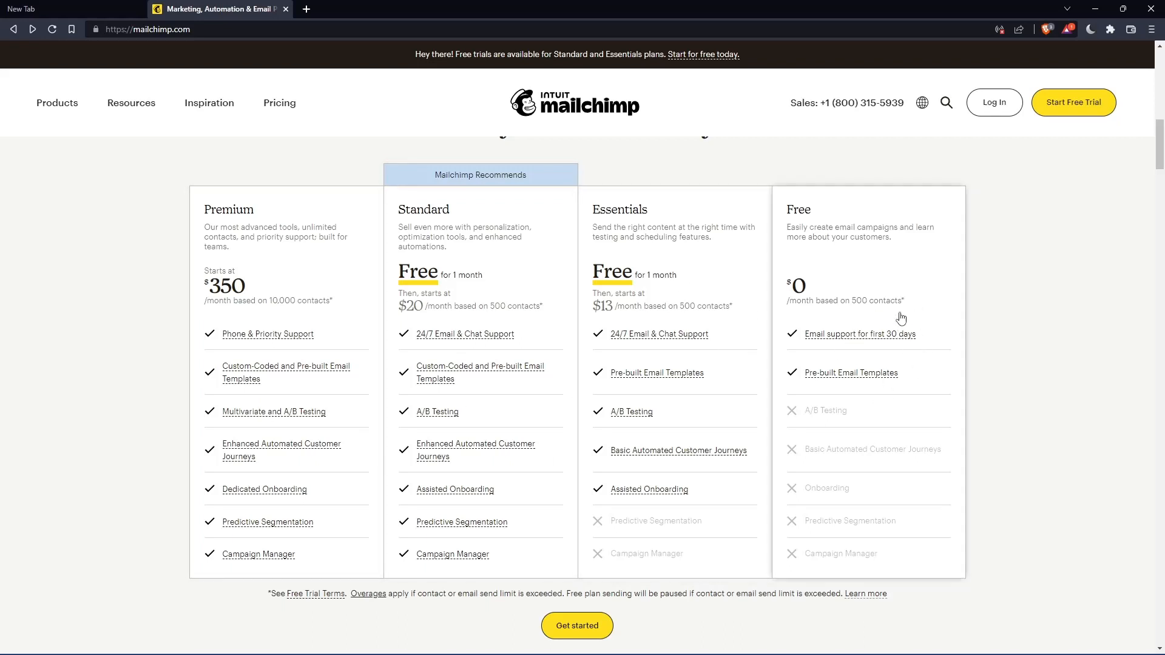
mouse_move(421, 330)
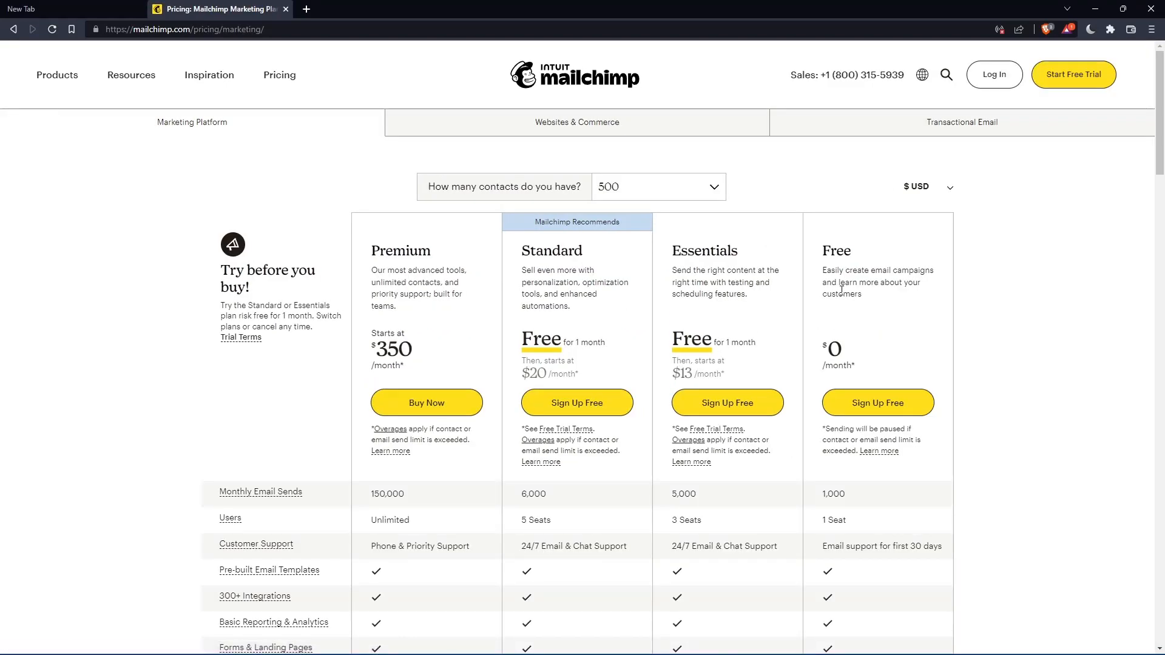
mouse_move(890, 413)
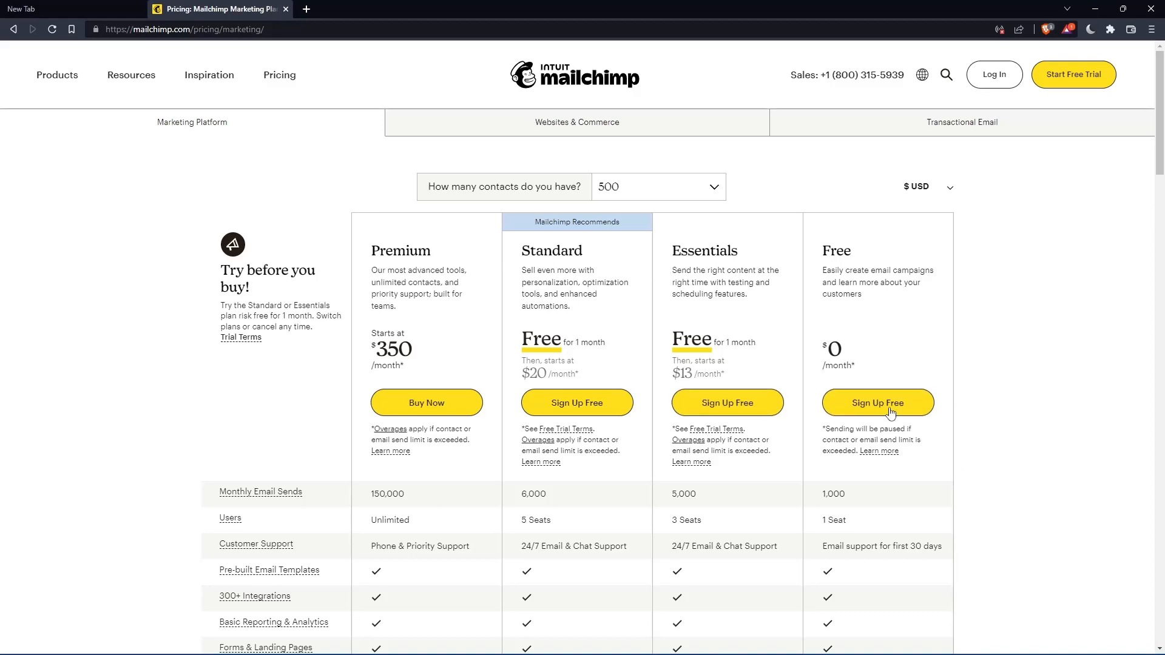
Step: Sign up for the Free plan using a saved email address from autofill
click(876, 403)
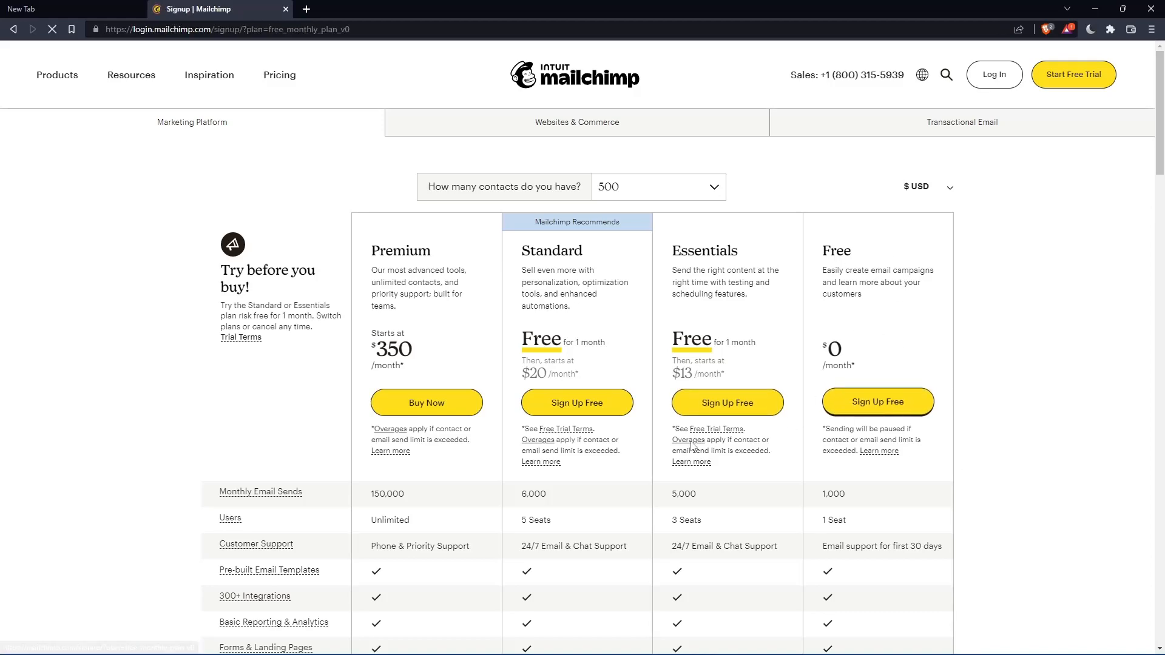
click(876, 401)
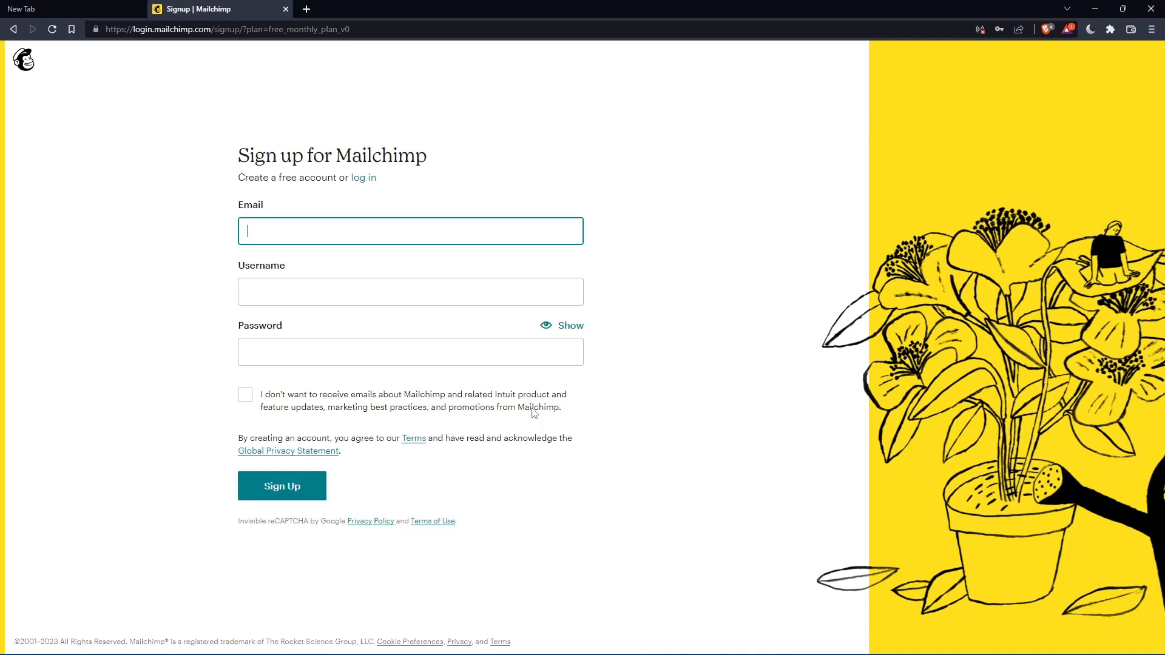
click(409, 231)
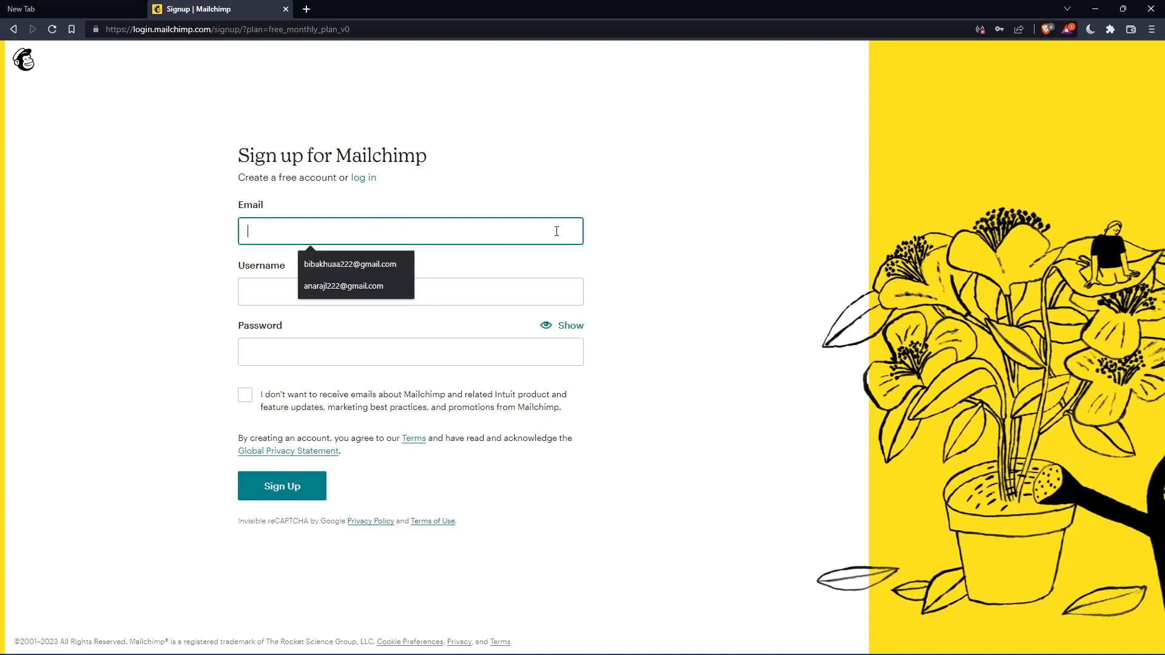
click(656, 201)
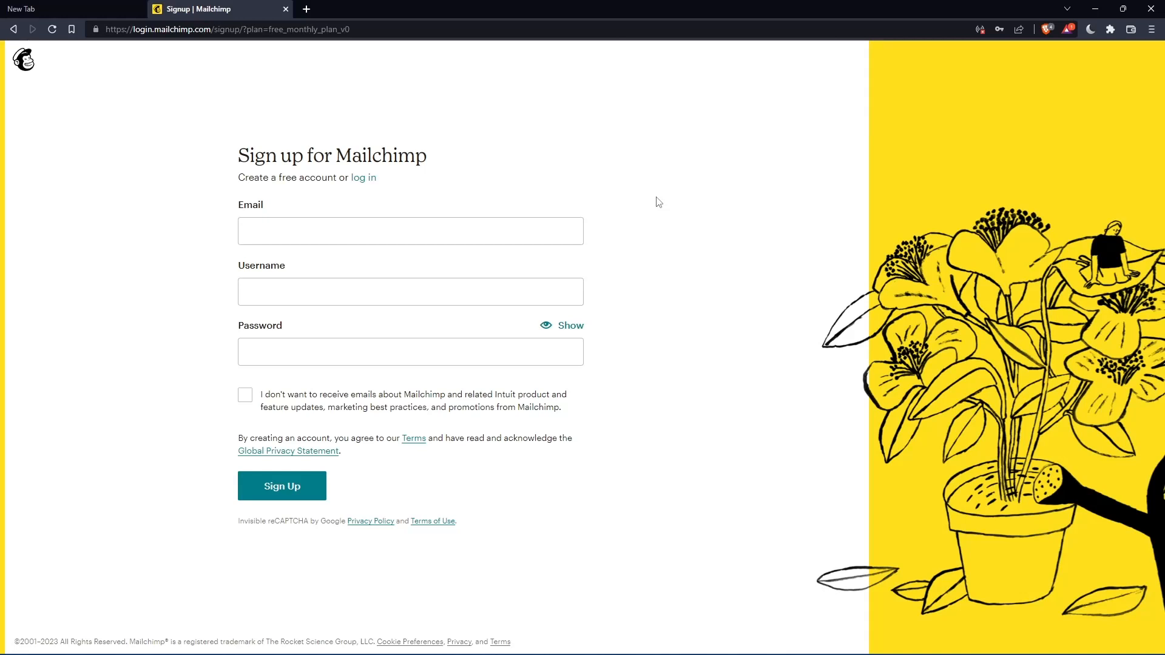
click(281, 486)
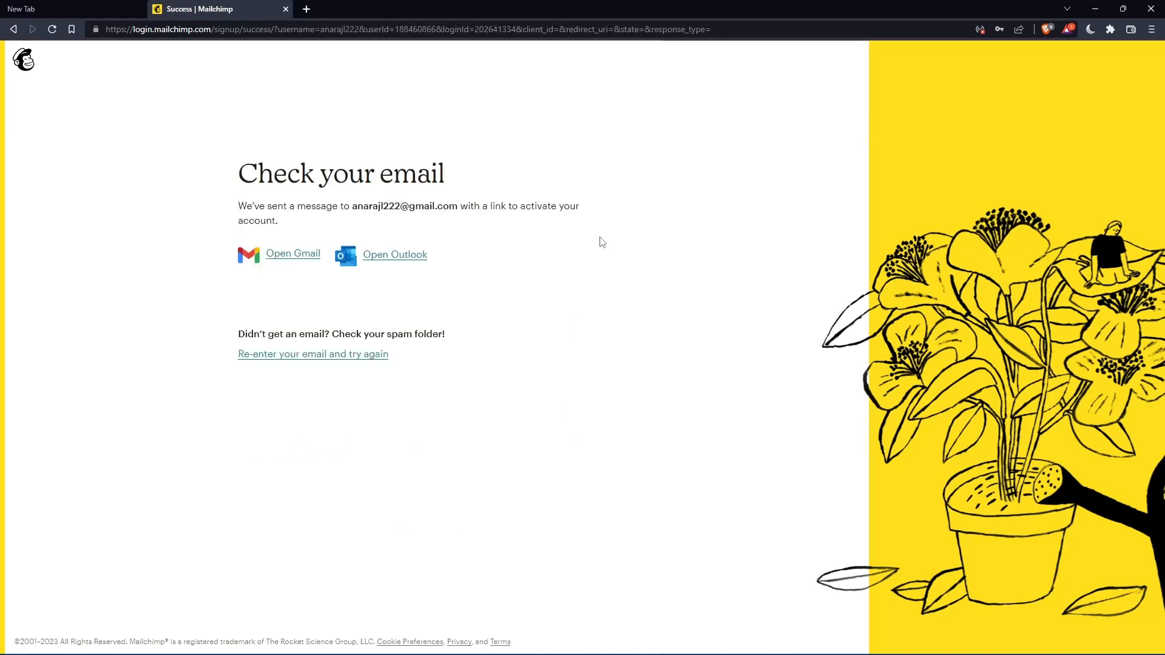
mouse_move(691, 273)
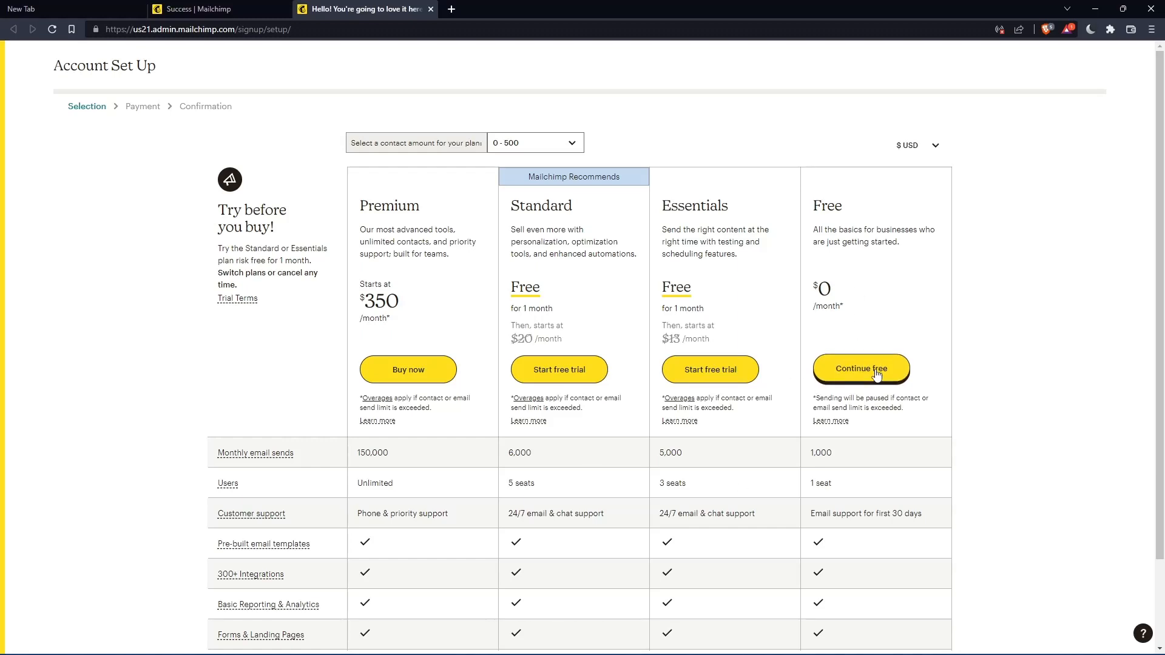
Step: Keep the Free plan and fill the name fields with saved details, typing 'mromix01'
click(860, 370)
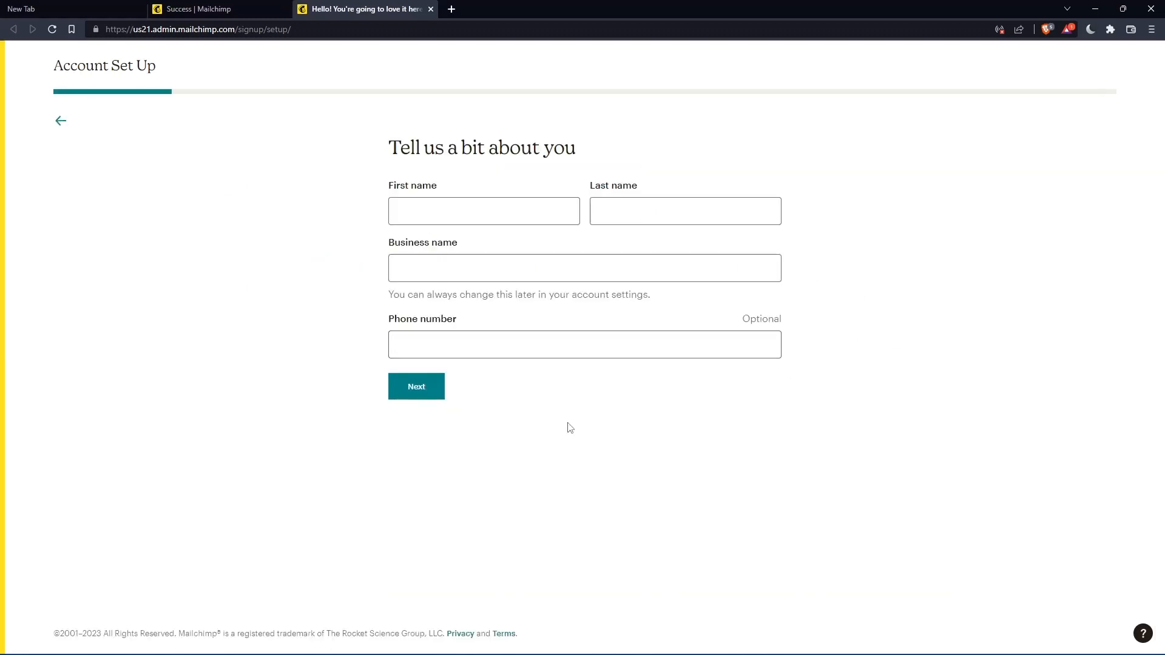
click(483, 210)
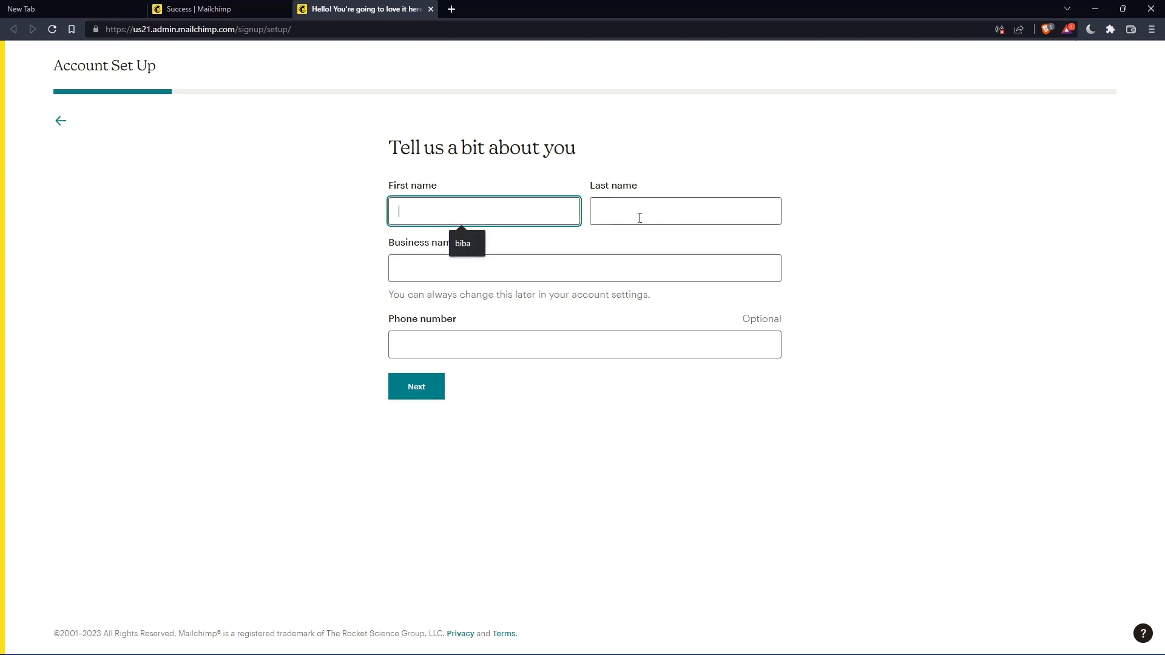
click(416, 387)
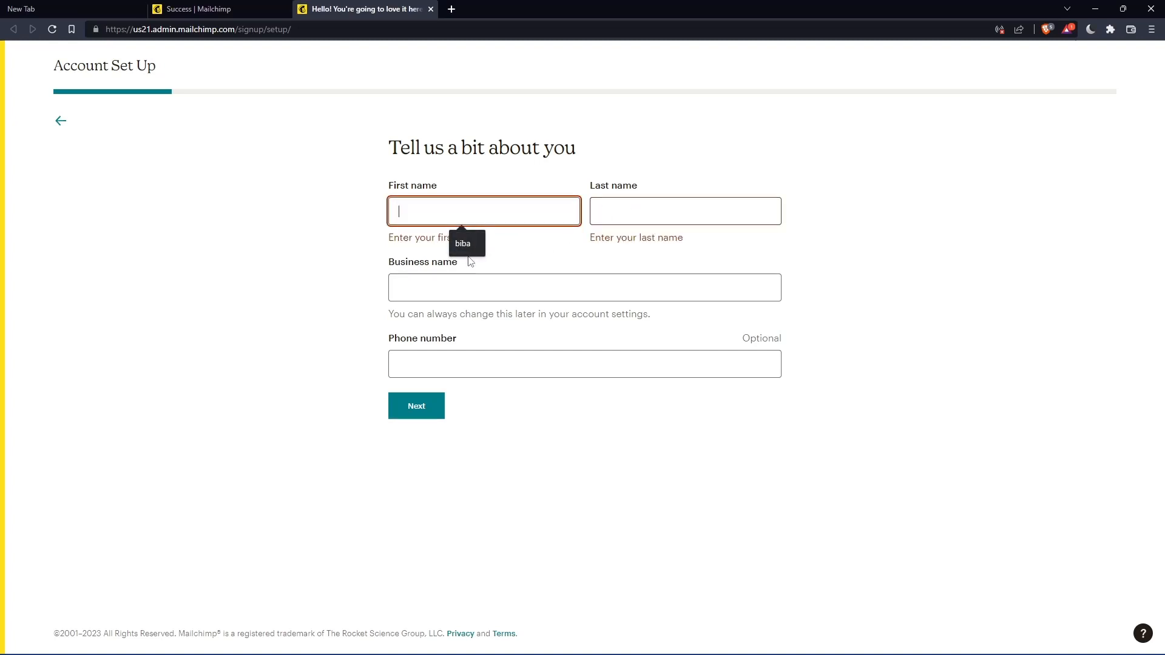
text(mromix01)
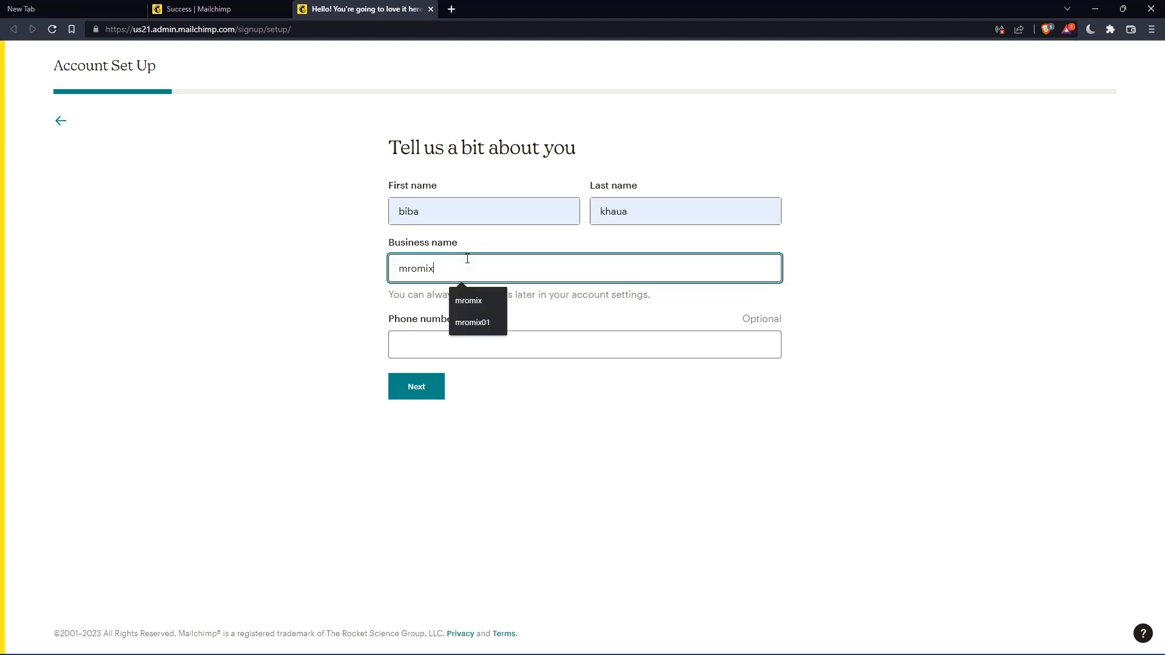
text(0)
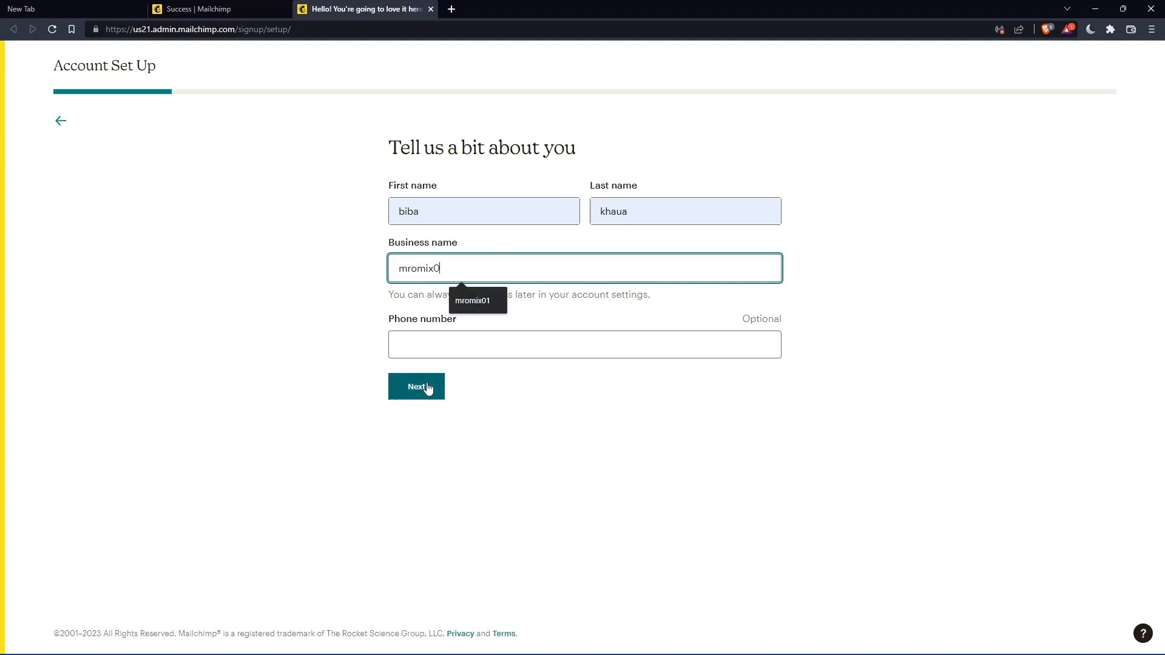
Step: Submit the names and fill the business address: Rochelle, TX 76872, USA
click(415, 386)
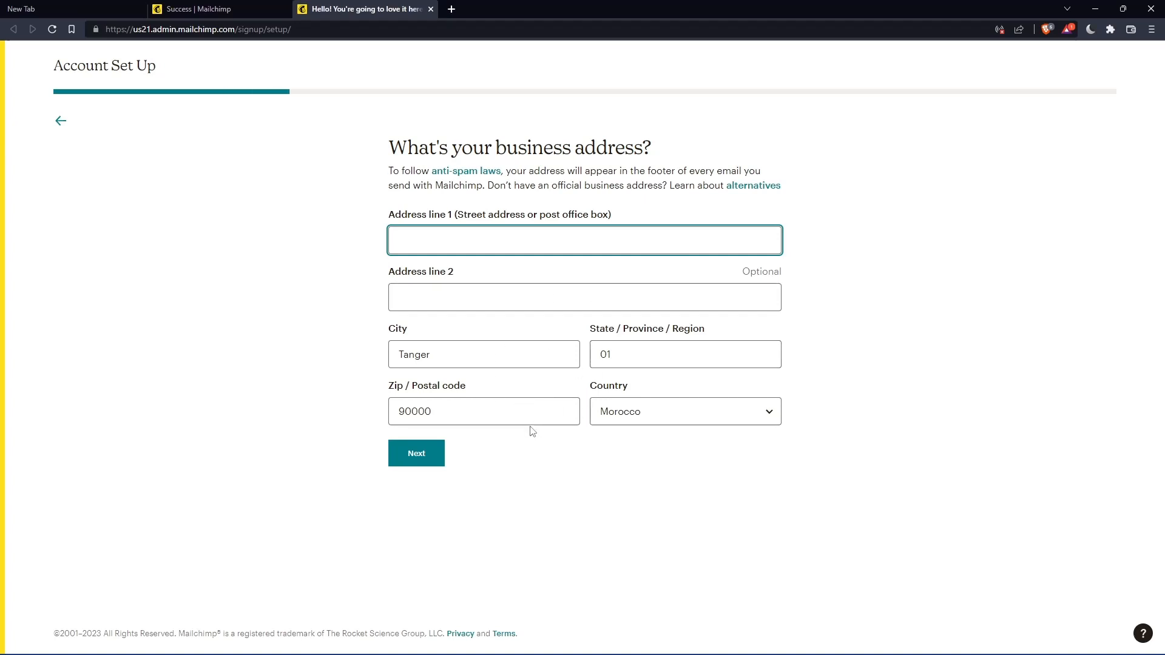
text(--)
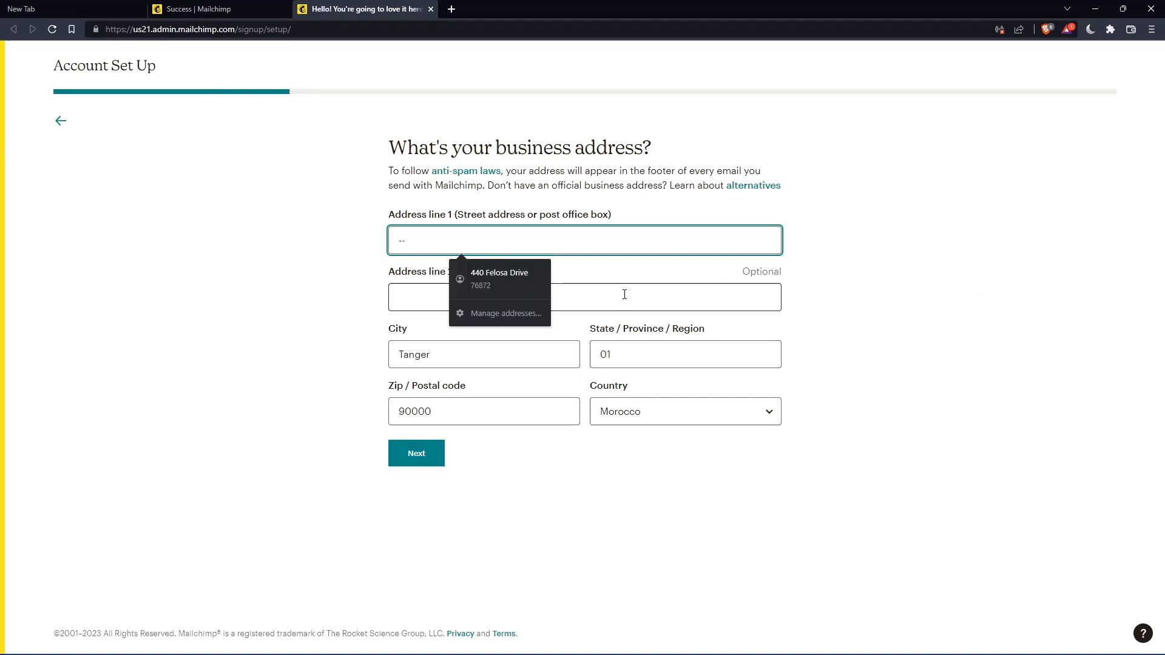
click(499, 279)
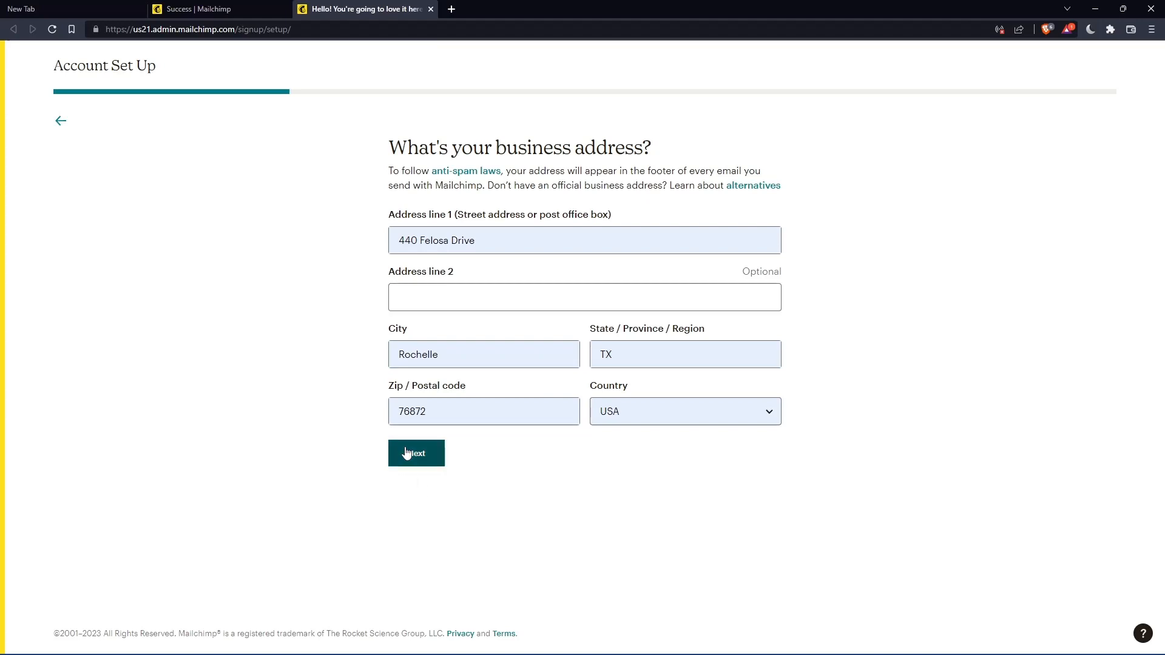
Step: Submit the address and choose 'I'm just checking things out' as the goal
click(416, 453)
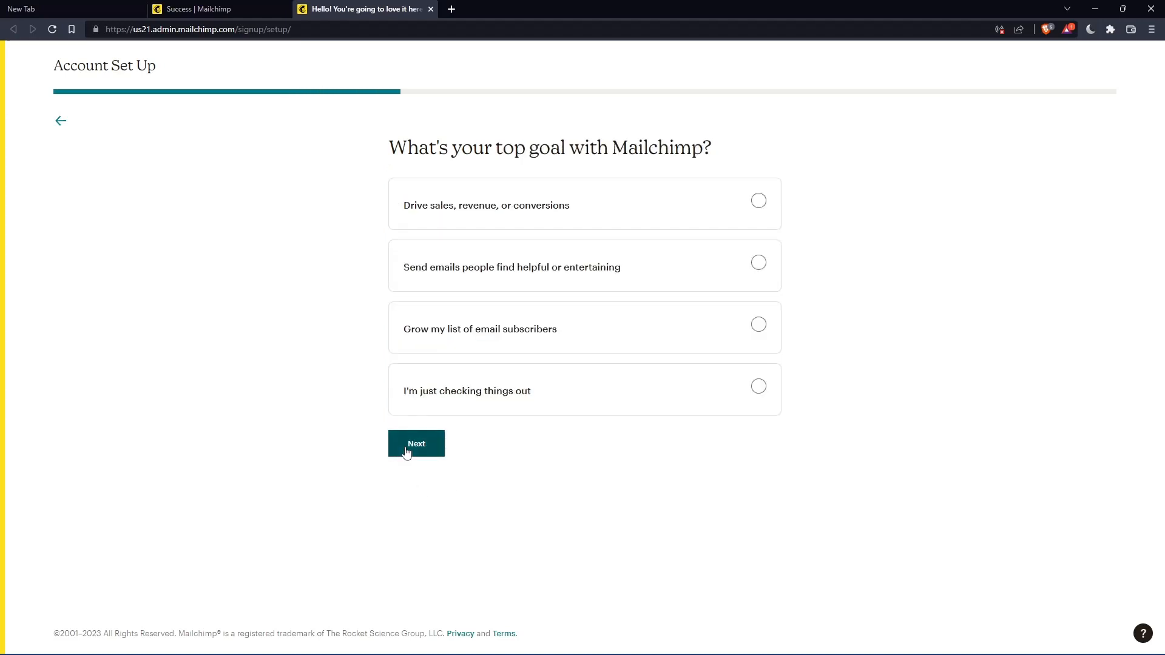
mouse_move(608, 328)
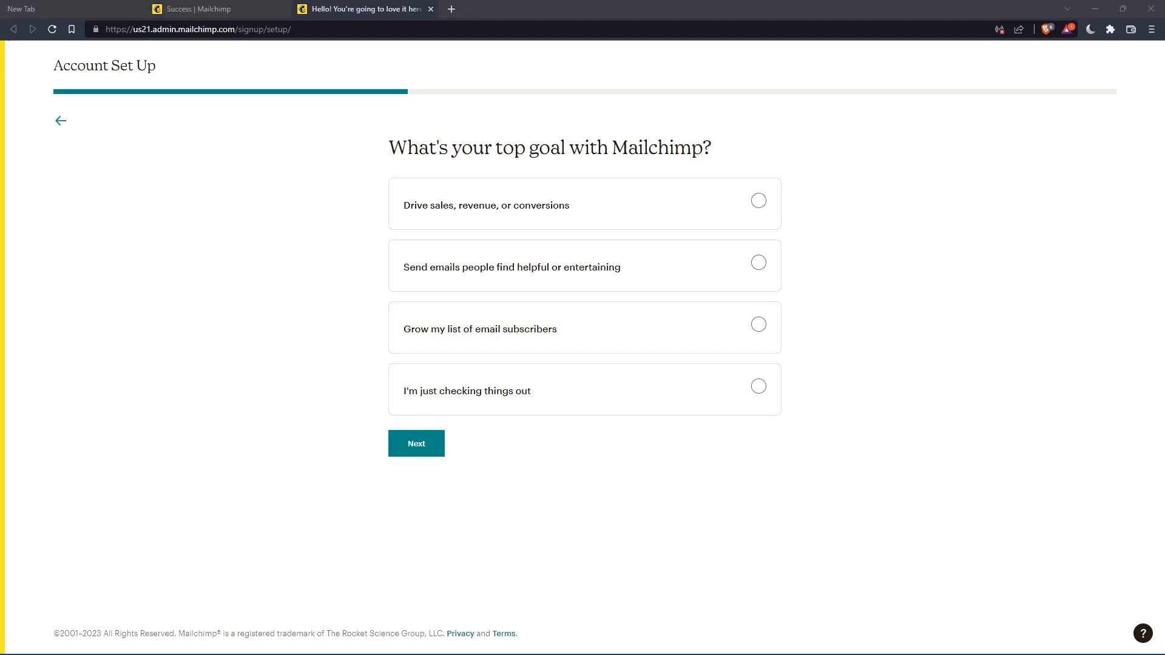
click(417, 444)
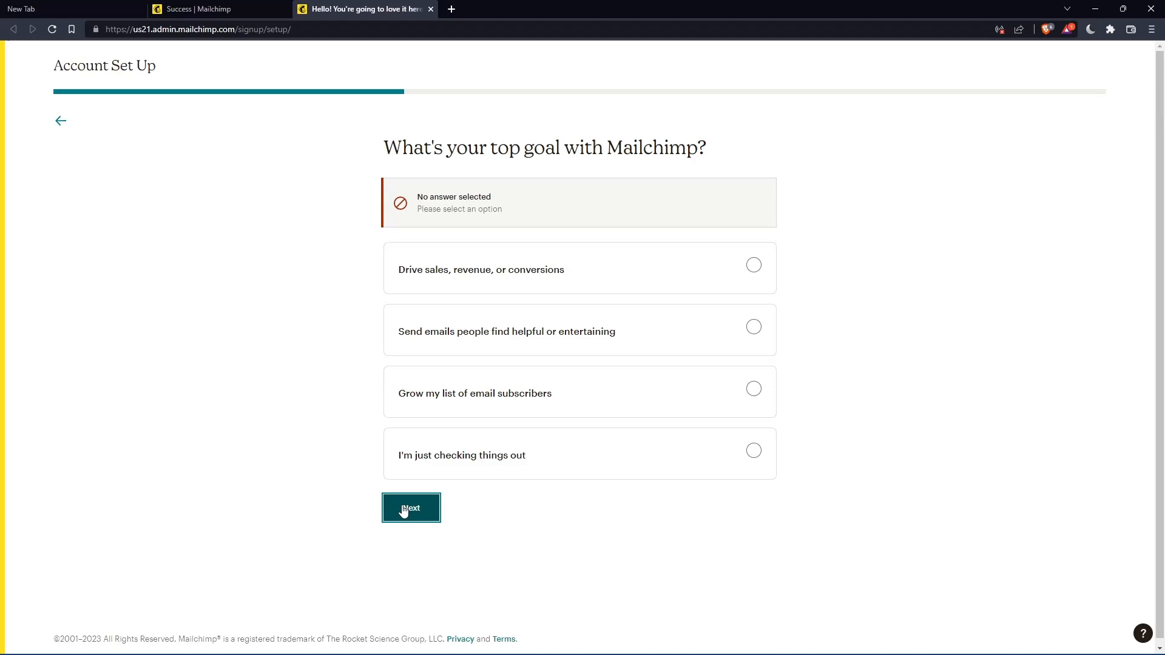
click(754, 450)
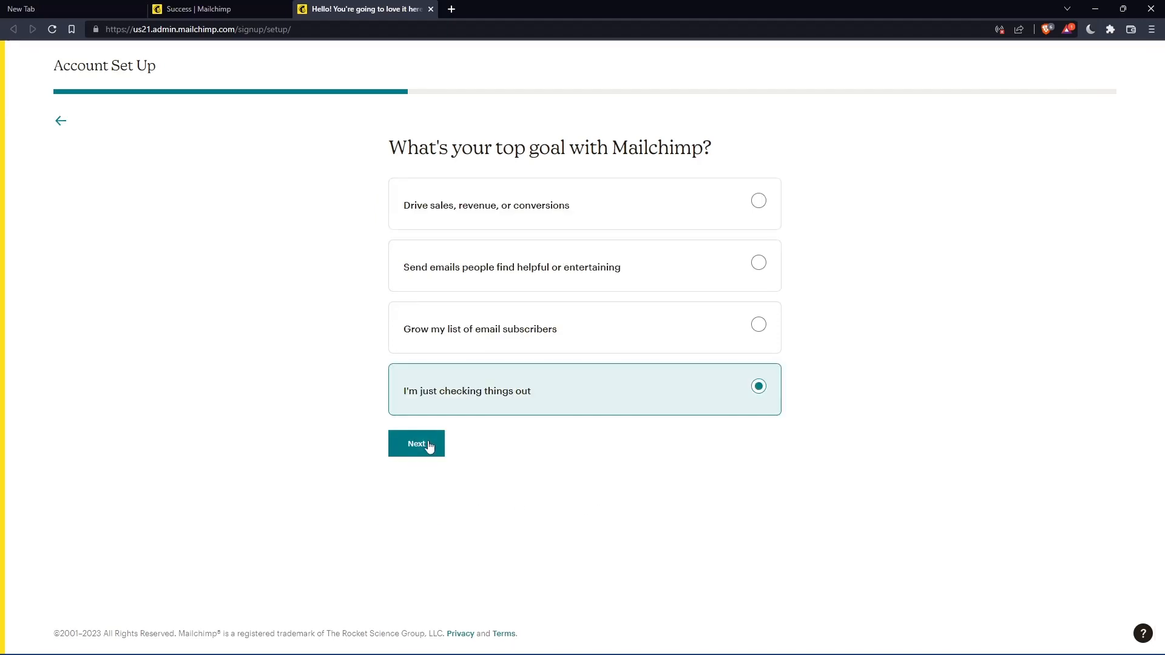
click(417, 444)
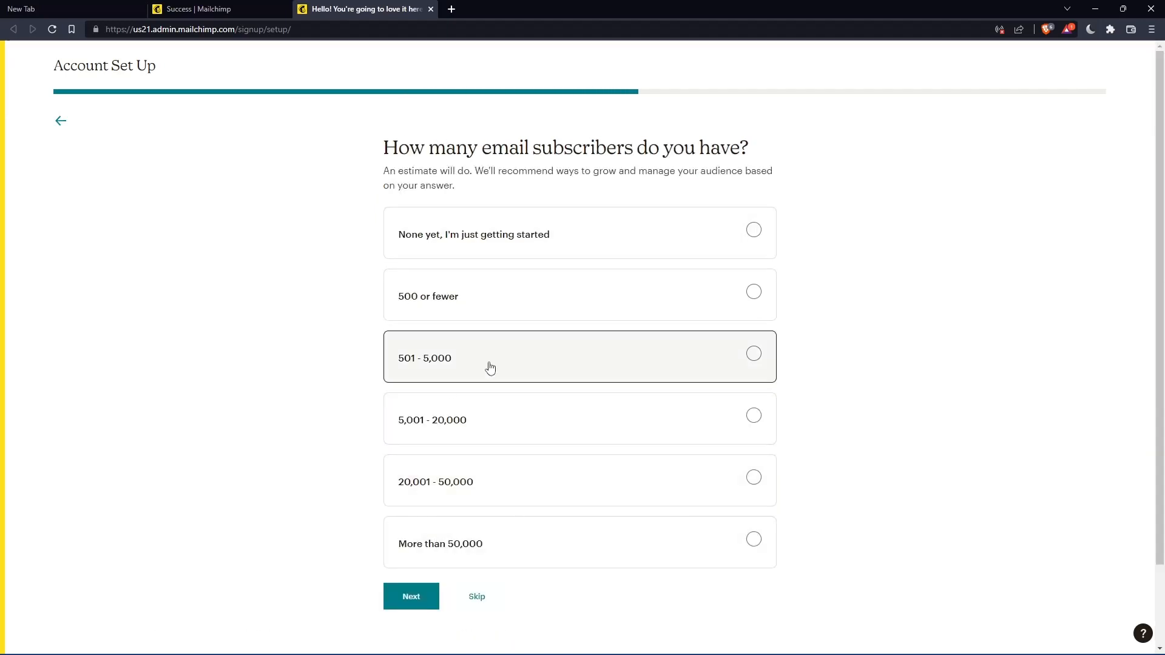
Step: Answer the subscriber and selling questions and finish account setup
click(410, 595)
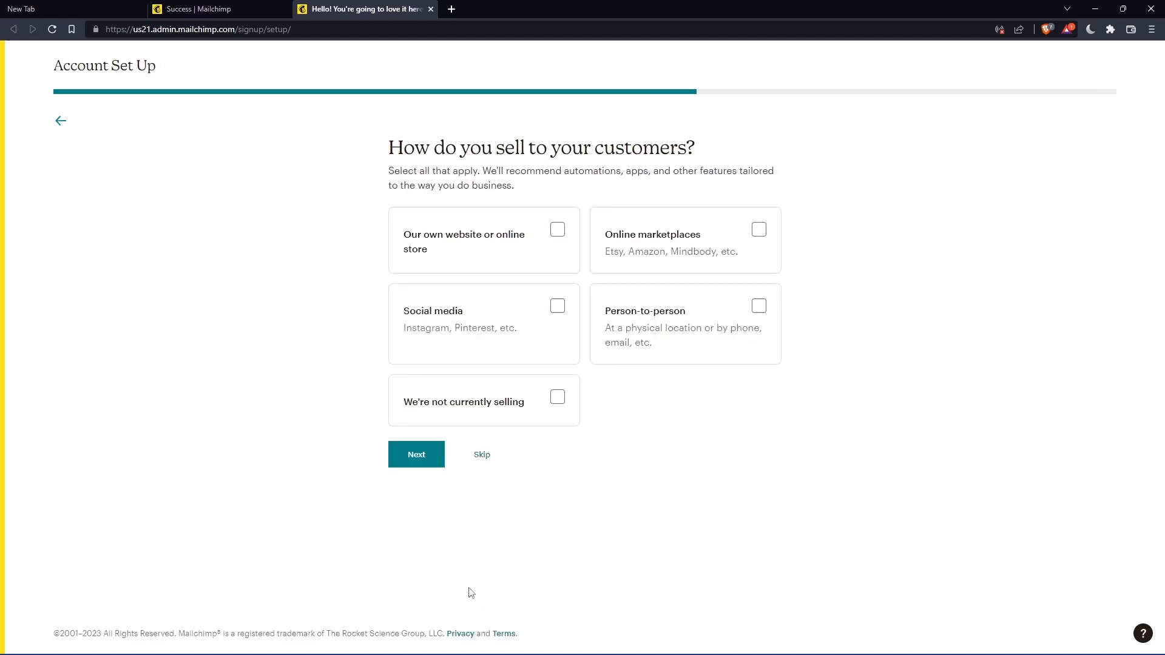
click(481, 454)
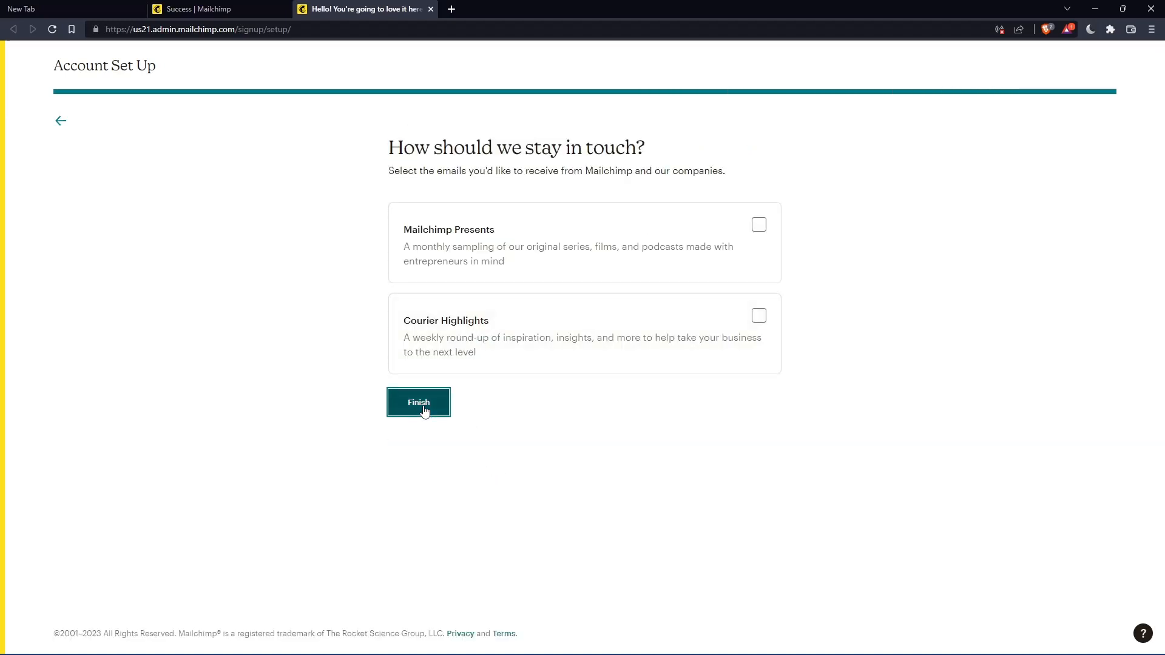
click(418, 401)
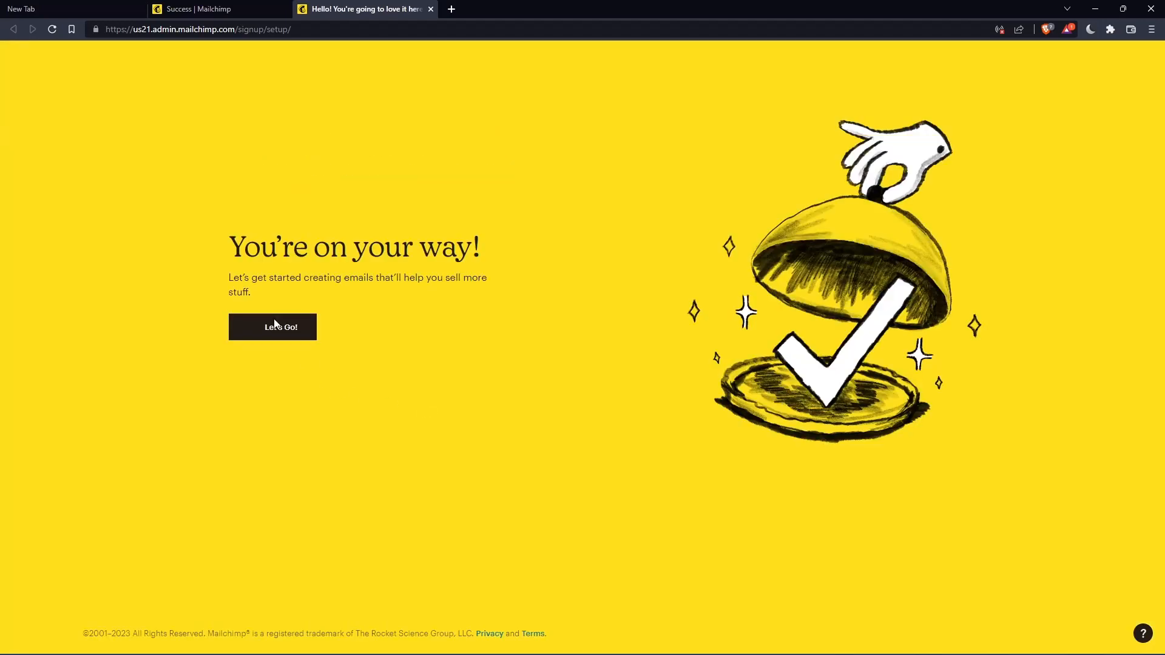
Step: From the dashboard, create a regular email with Design Email
click(272, 327)
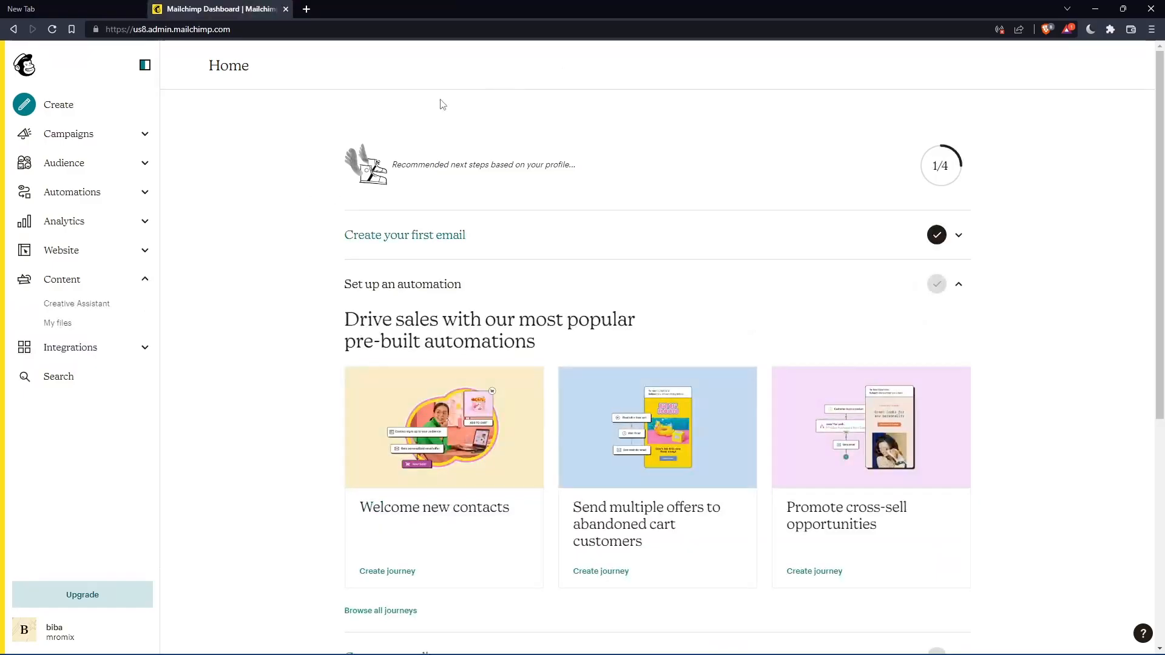
mouse_move(554, 161)
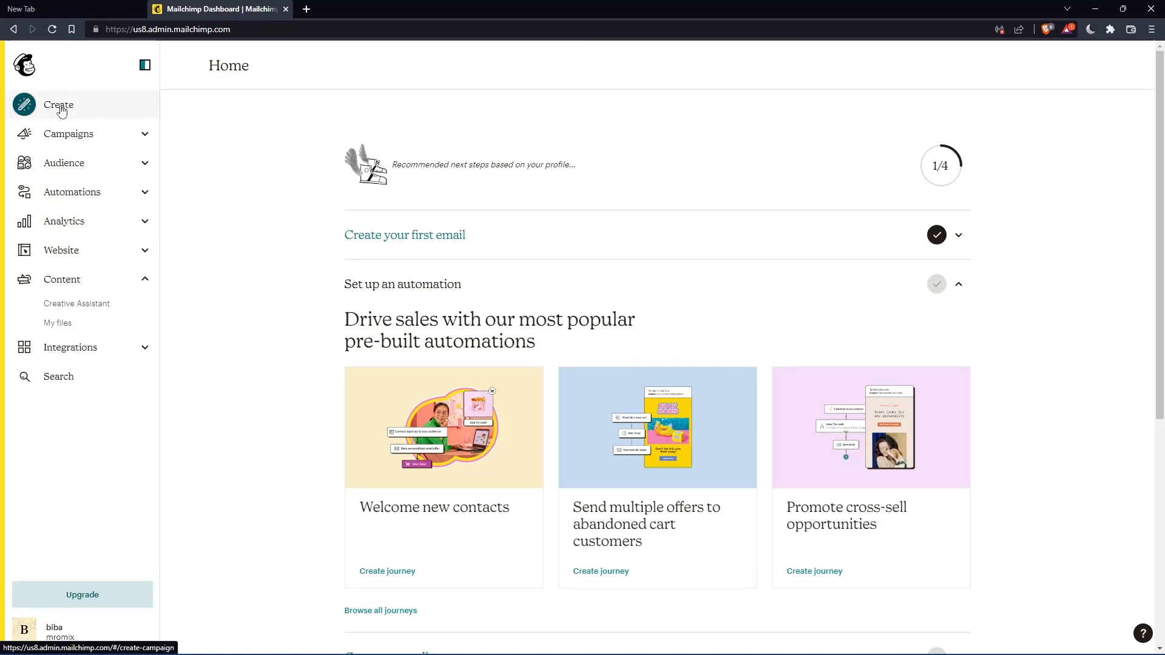
click(59, 104)
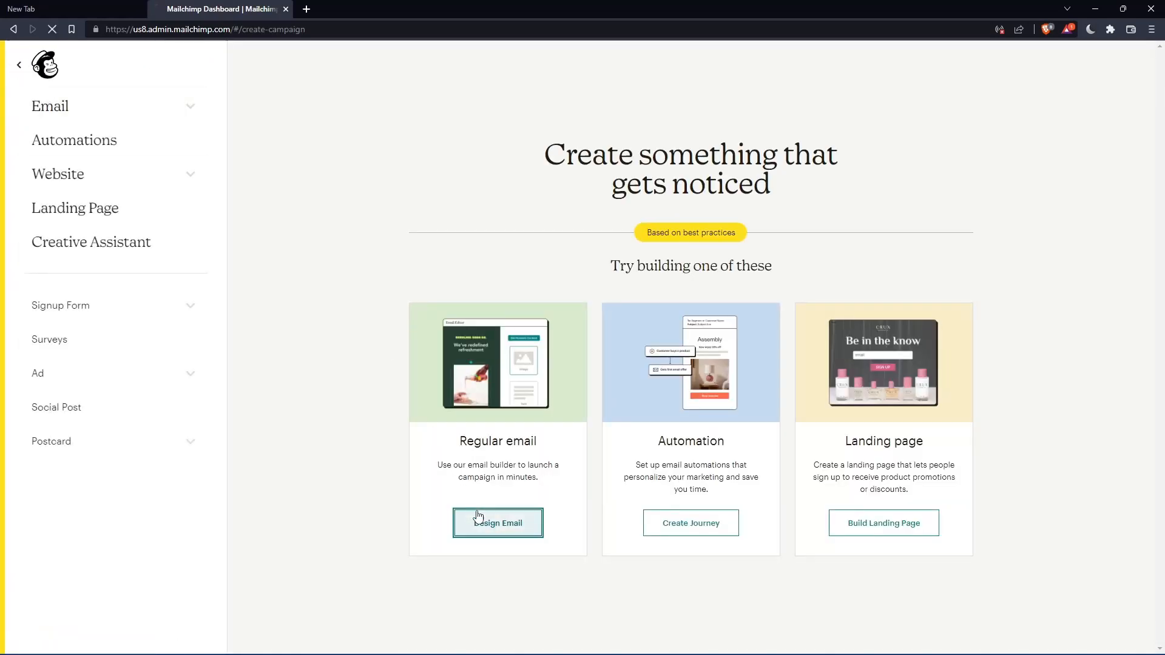
click(497, 523)
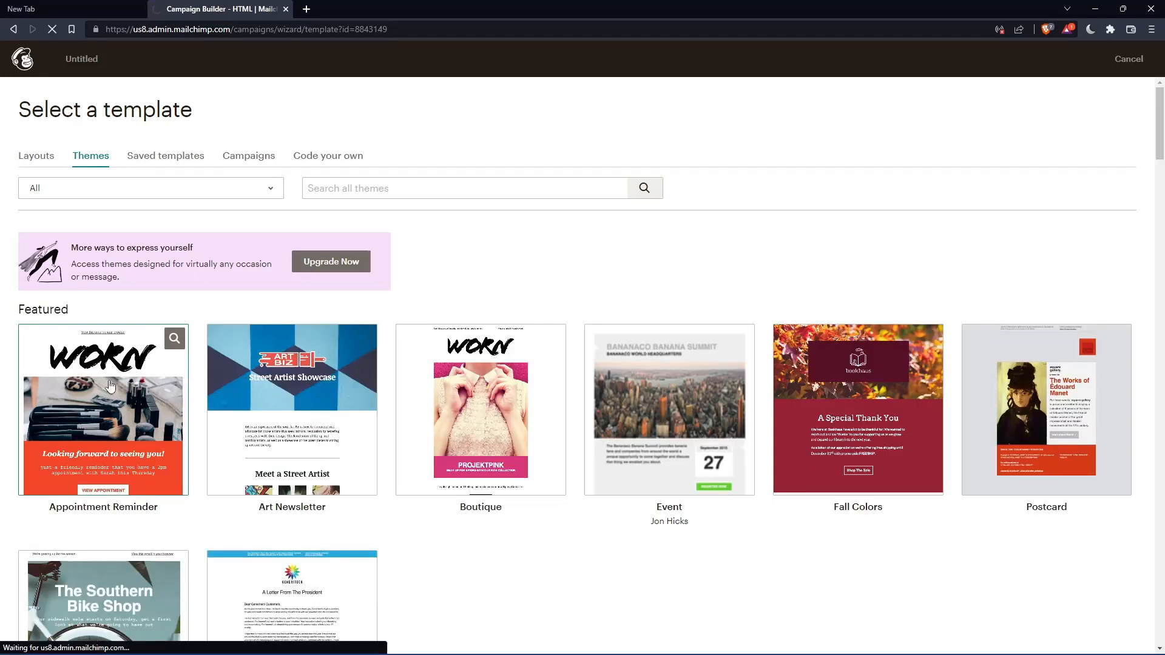
Step: Choose the Appointment Reminder template for the email
click(857, 410)
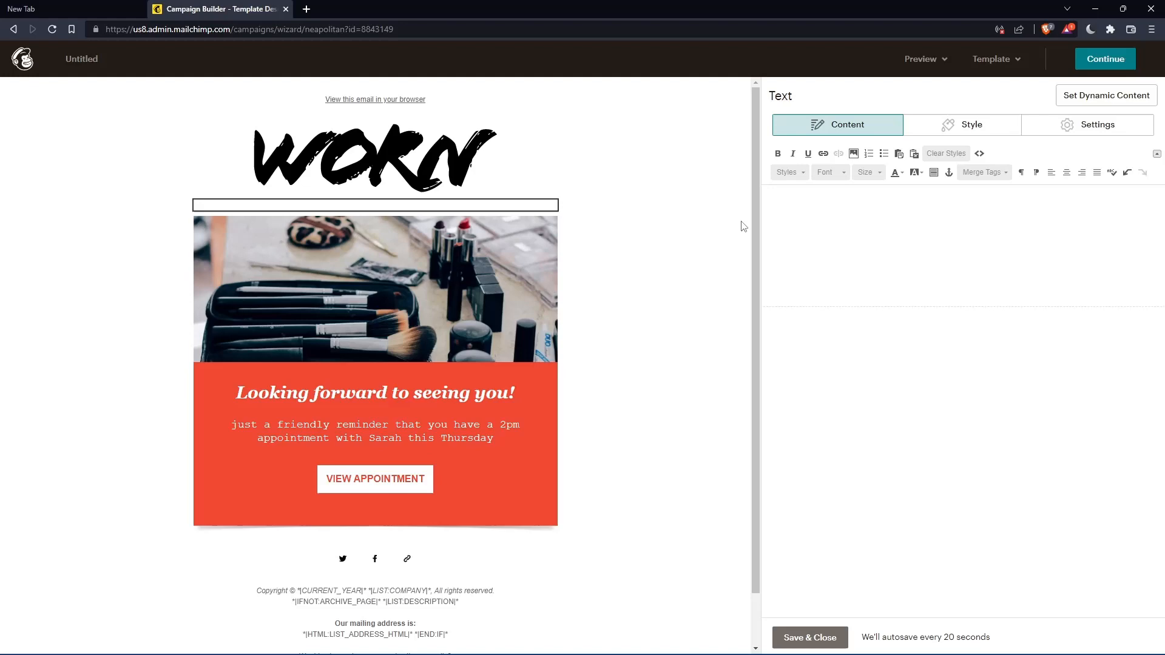
mouse_move(843, 182)
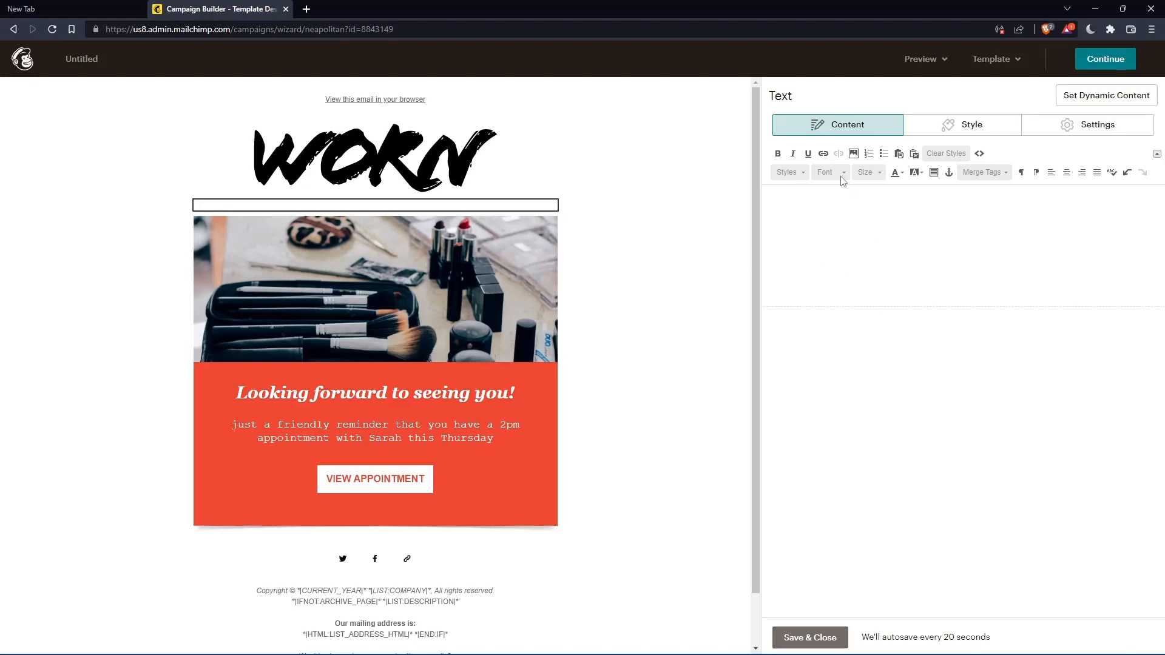
Step: Add a link to the text block with its target set to File
click(823, 153)
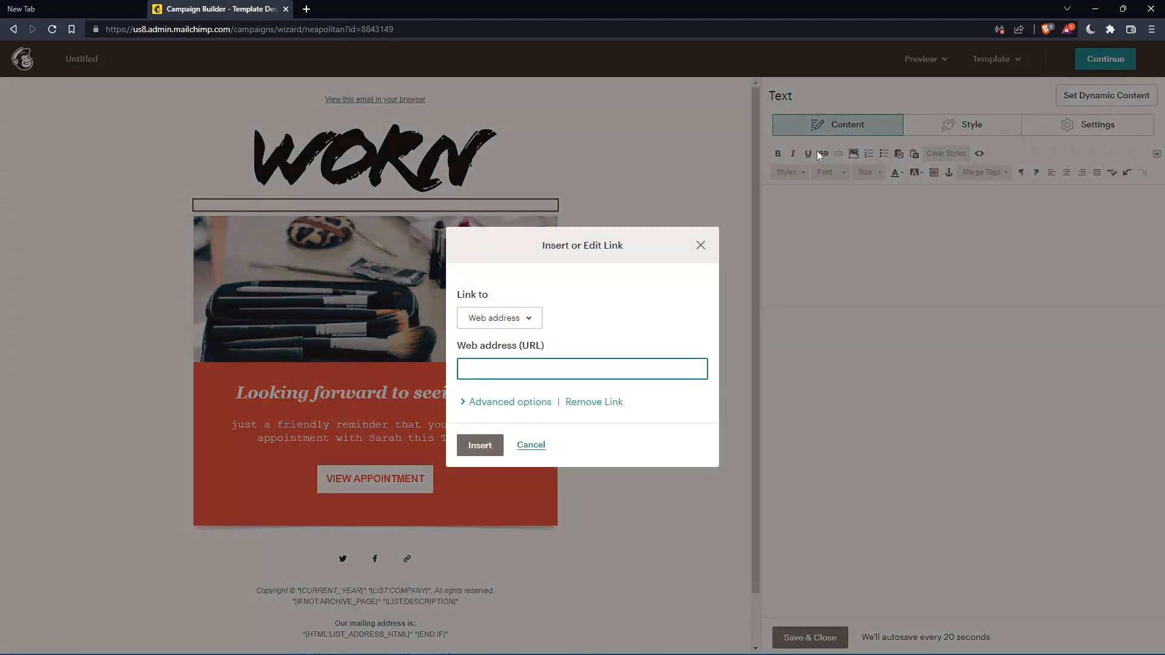
mouse_move(499, 317)
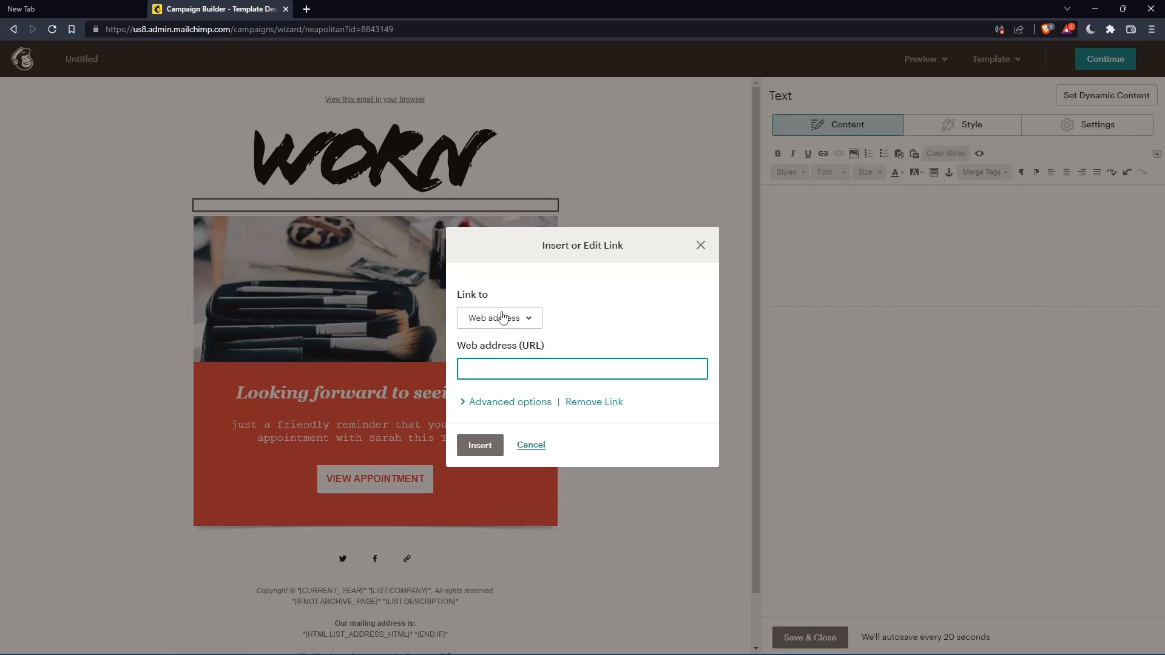
mouse_move(616, 368)
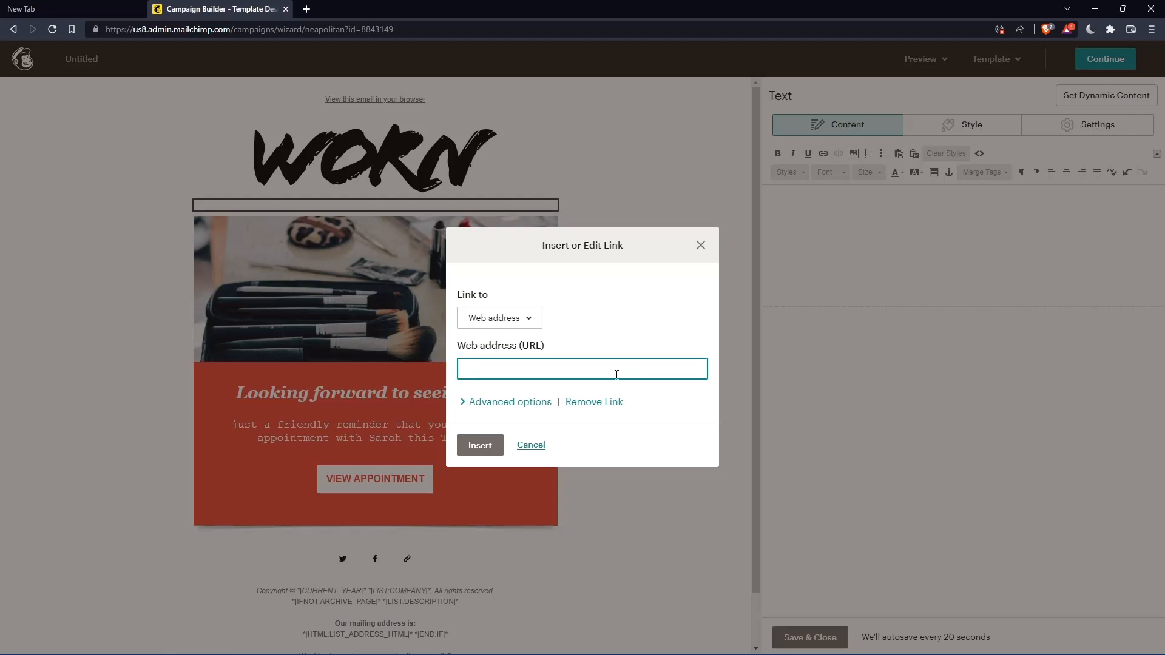
click(499, 317)
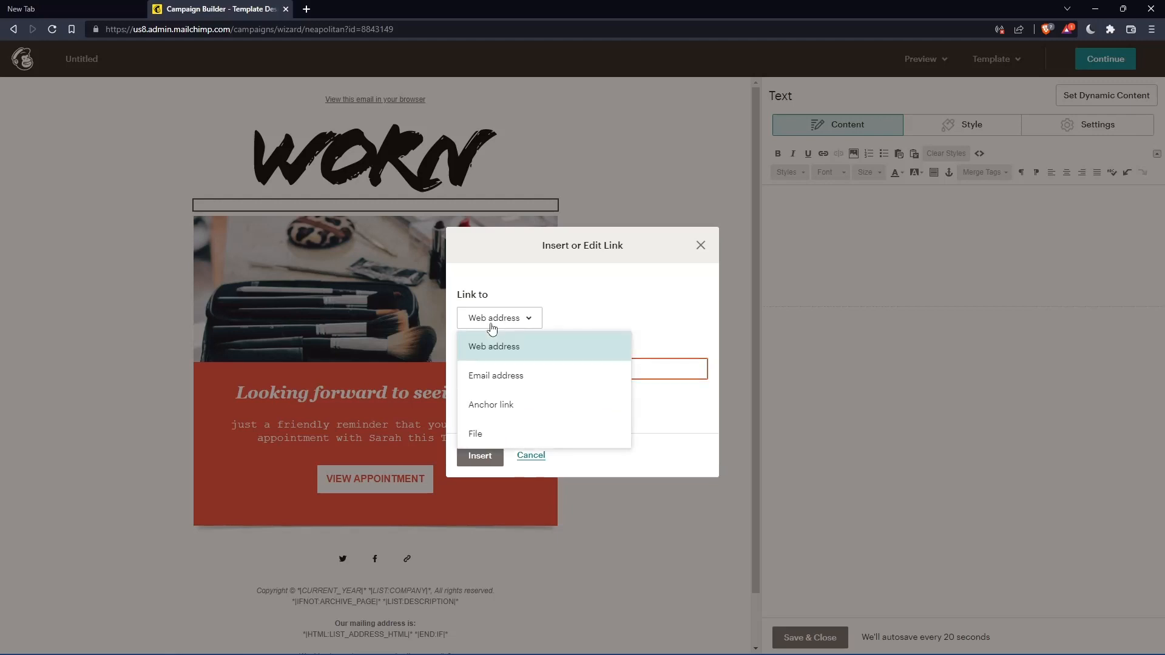
mouse_move(547, 379)
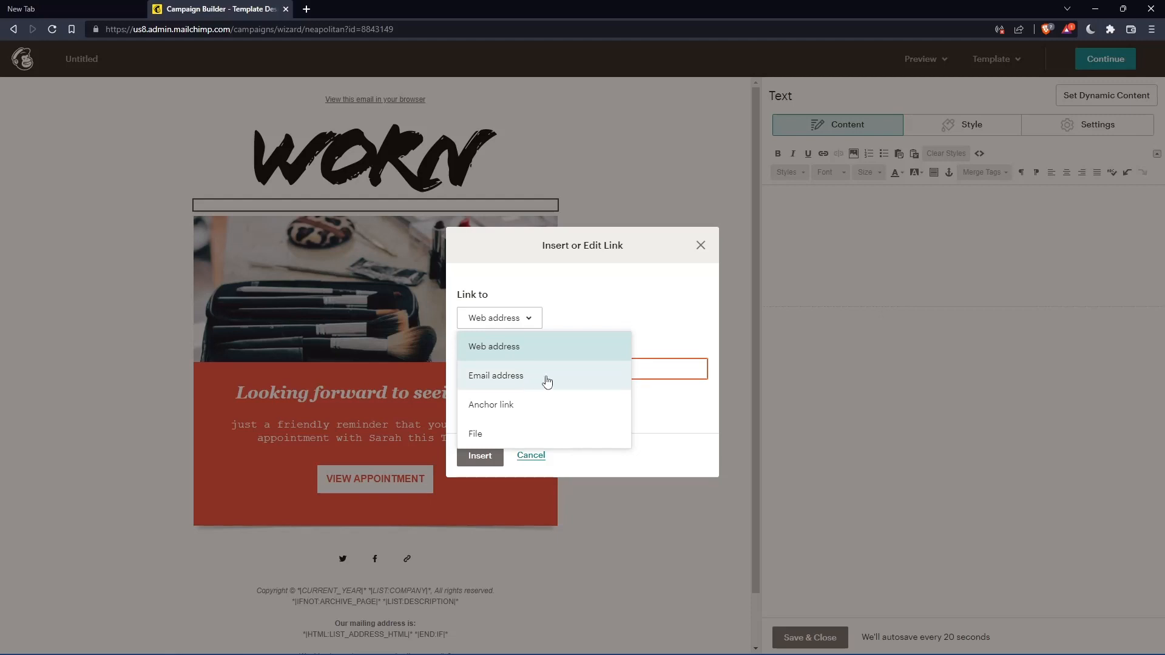
click(495, 375)
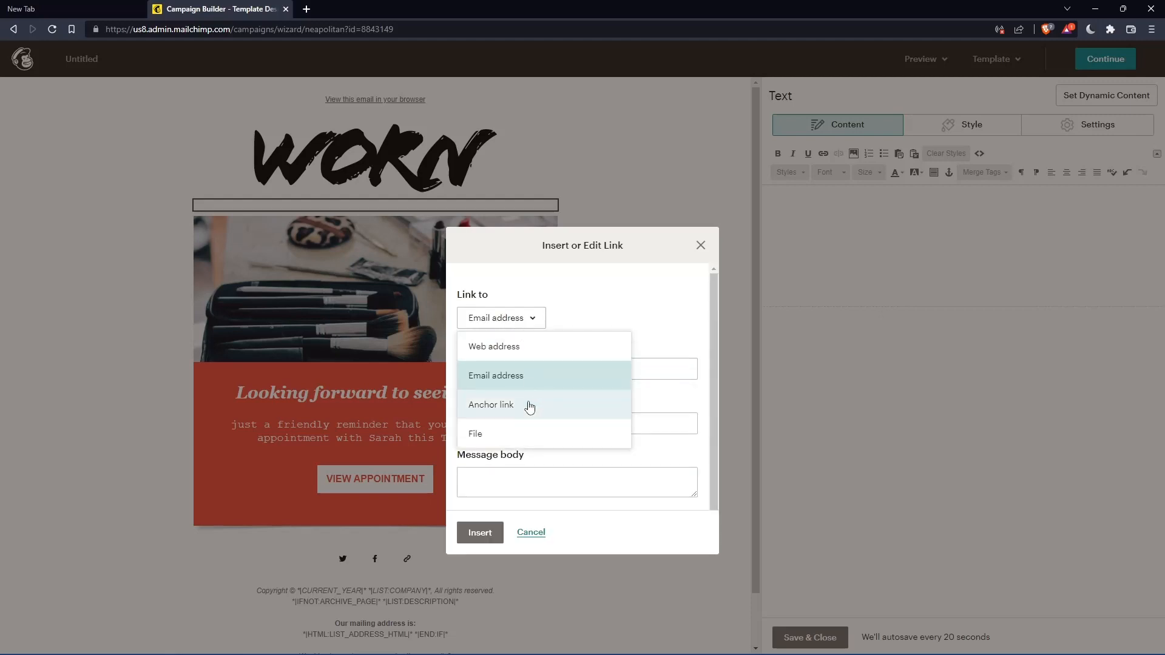
click(474, 434)
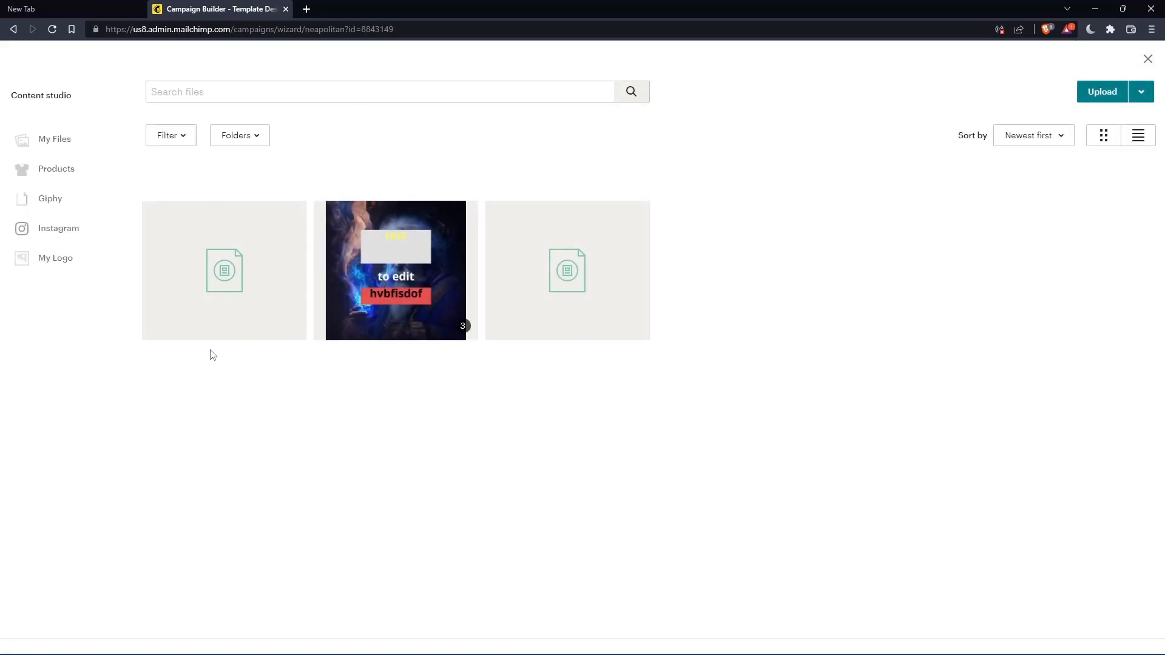
mouse_move(1102, 112)
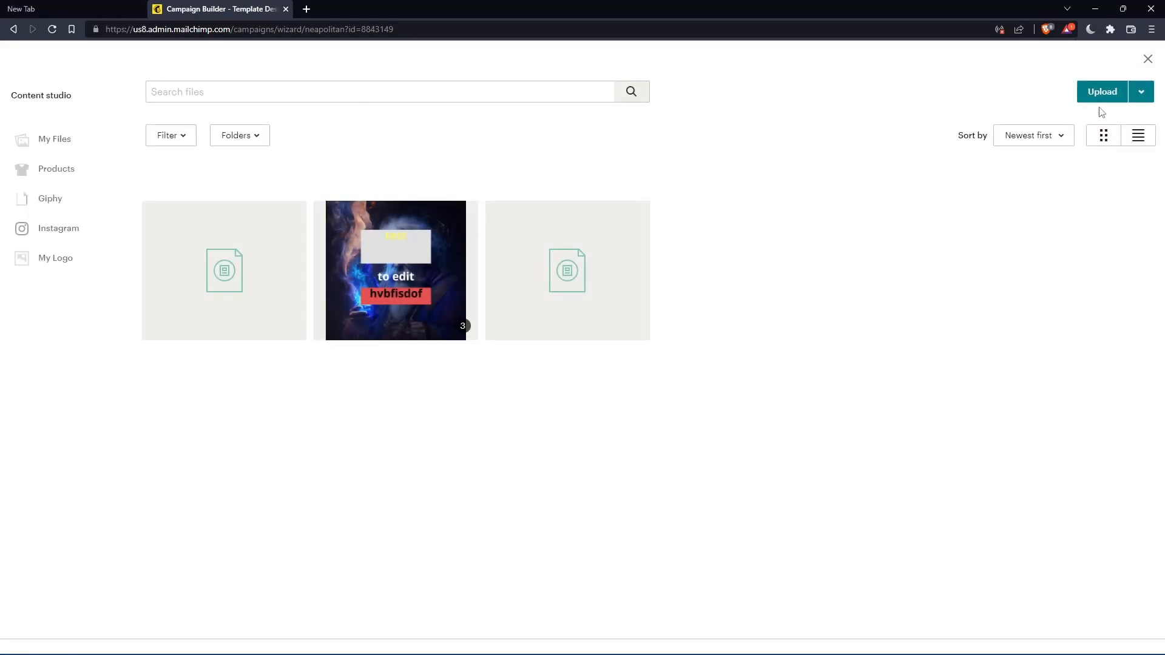
Step: Upload Bonzo.pdf from Downloads as the link's file
click(1101, 92)
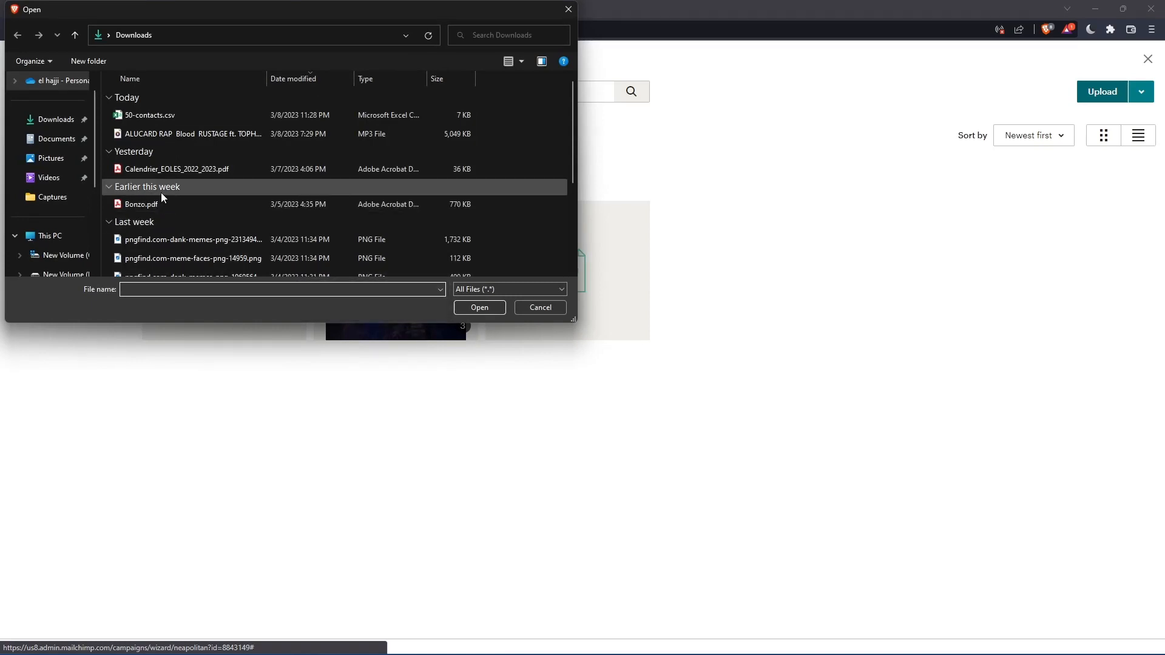
click(478, 307)
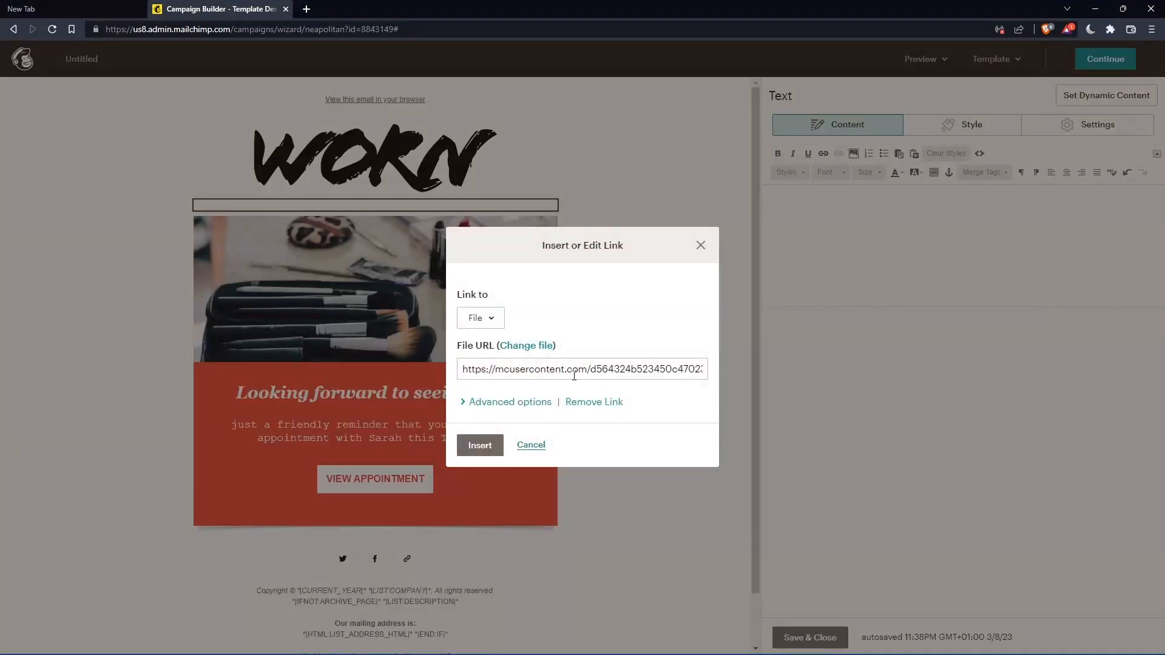
Step: Insert the Bonzo PDF link into the text block and deselect it
click(480, 444)
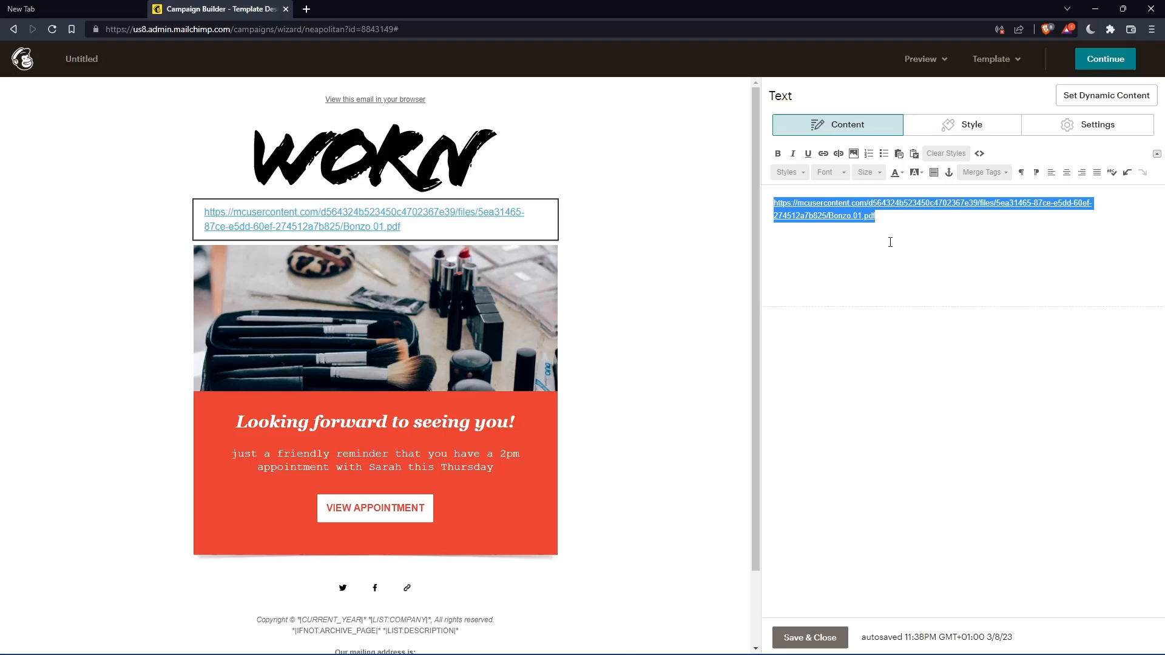
click(883, 226)
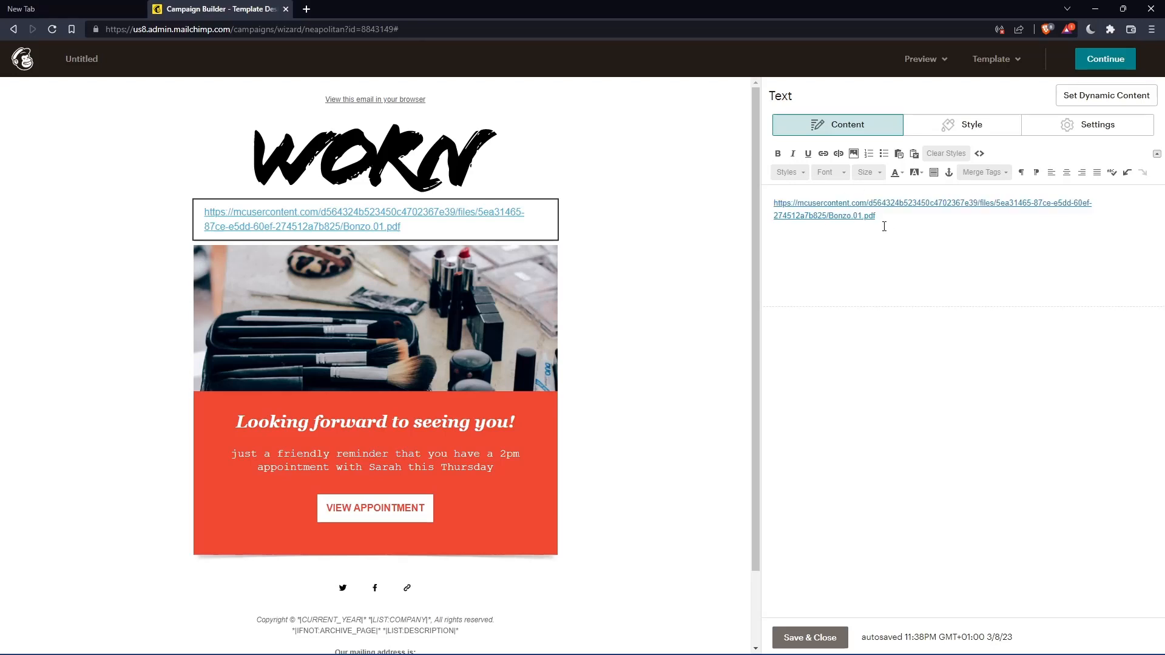
mouse_move(369, 235)
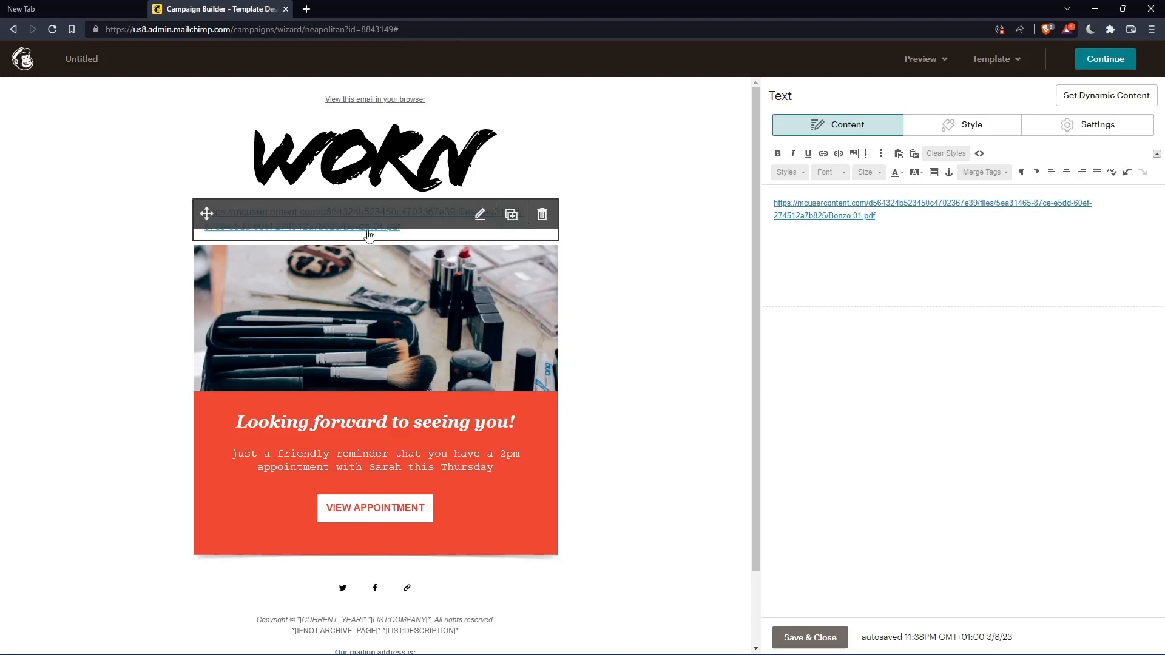